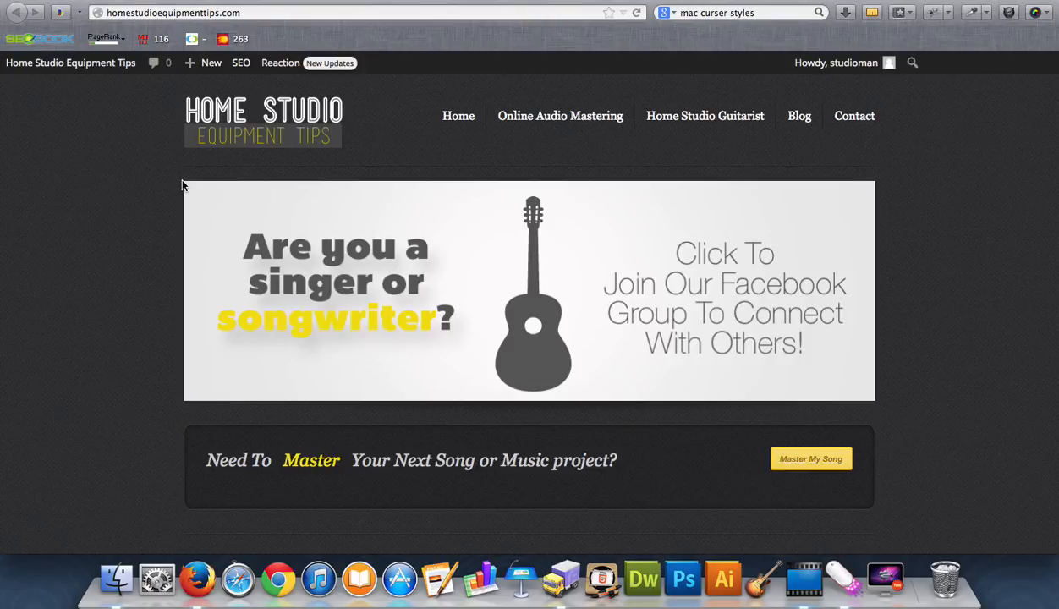
pyautogui.moveTo(95, 262)
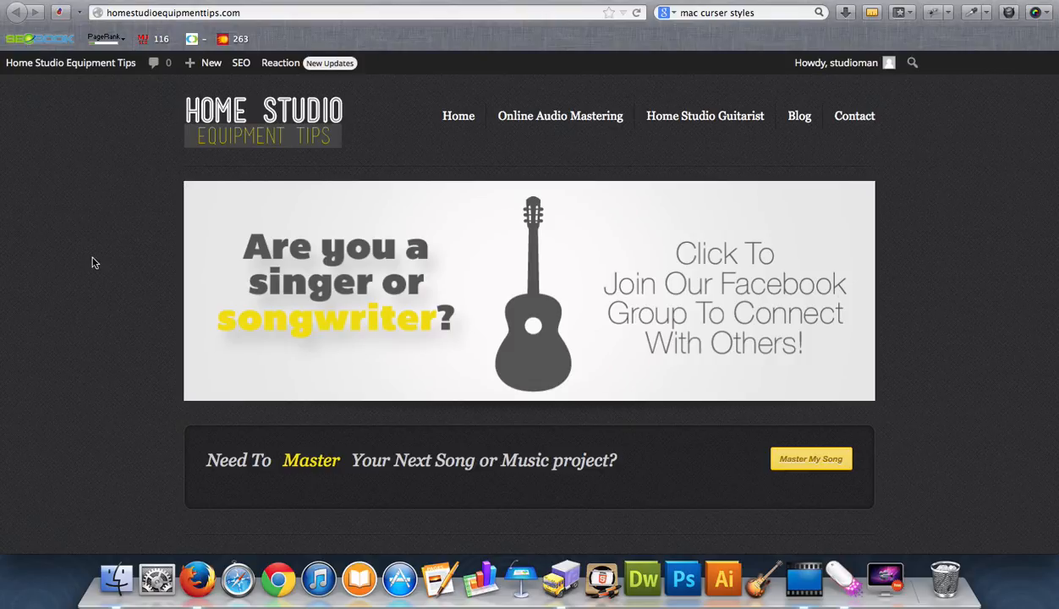
pyautogui.moveTo(167, 158)
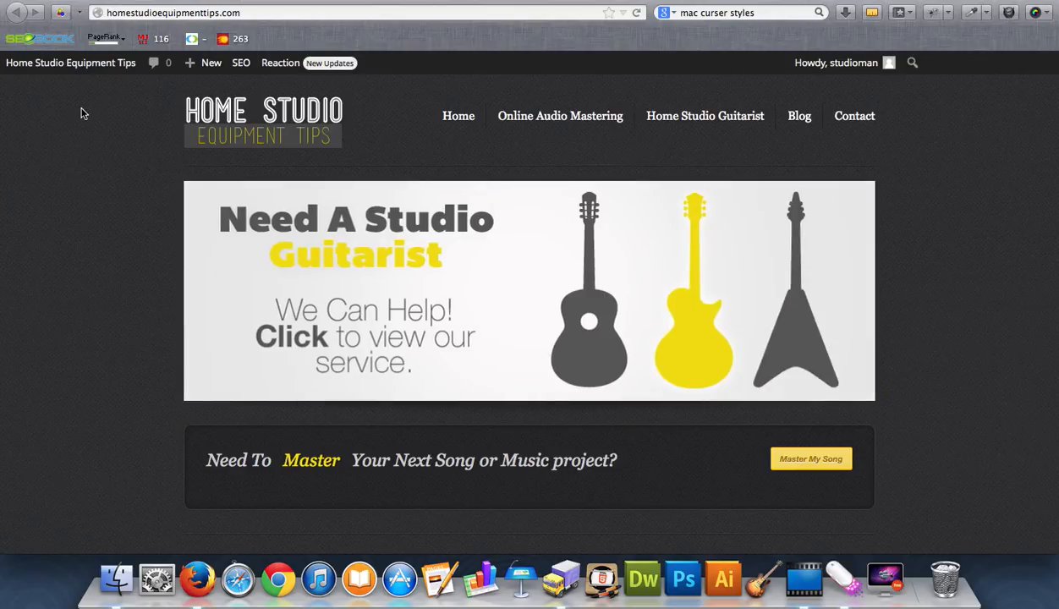
# Go from the Home Studio Equipment Tips homepage to its admin Dashboard and scroll the sidebar
pyautogui.click(70, 63)
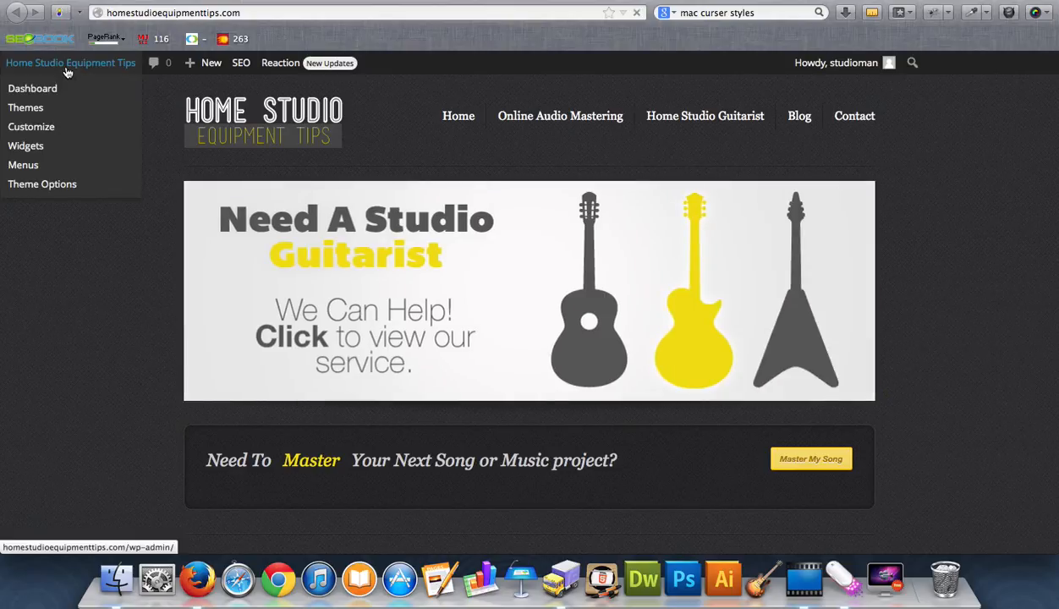
pyautogui.click(32, 88)
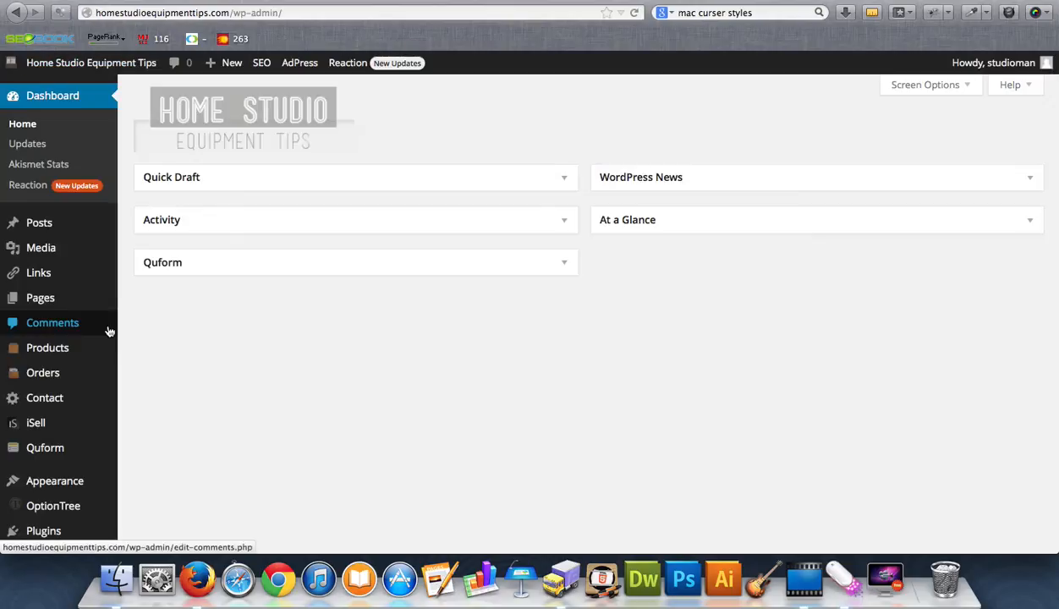
pyautogui.scroll(-3)
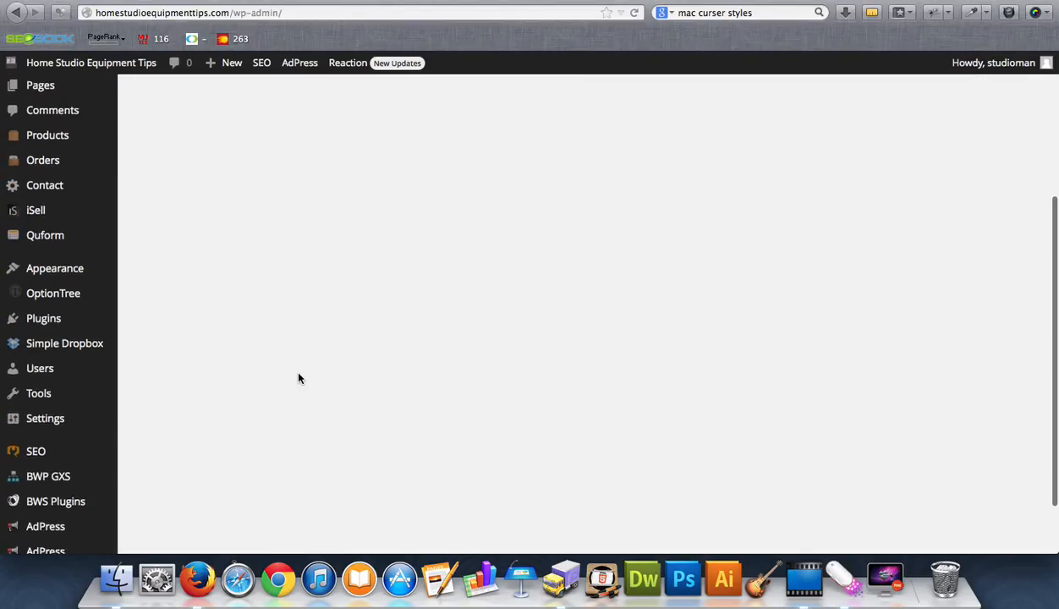
pyautogui.scroll(-3)
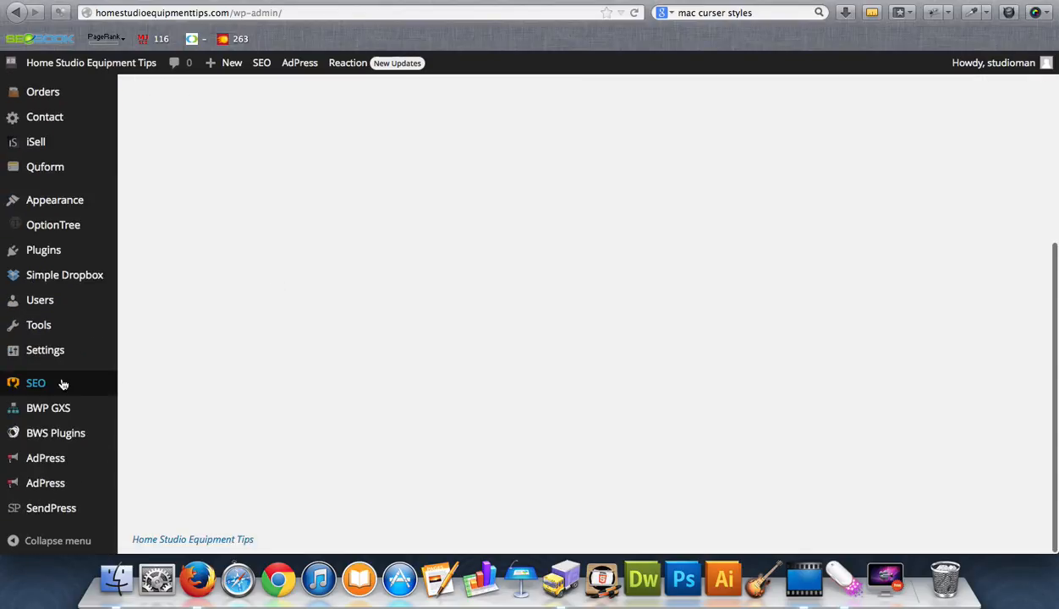
pyautogui.moveTo(330, 379)
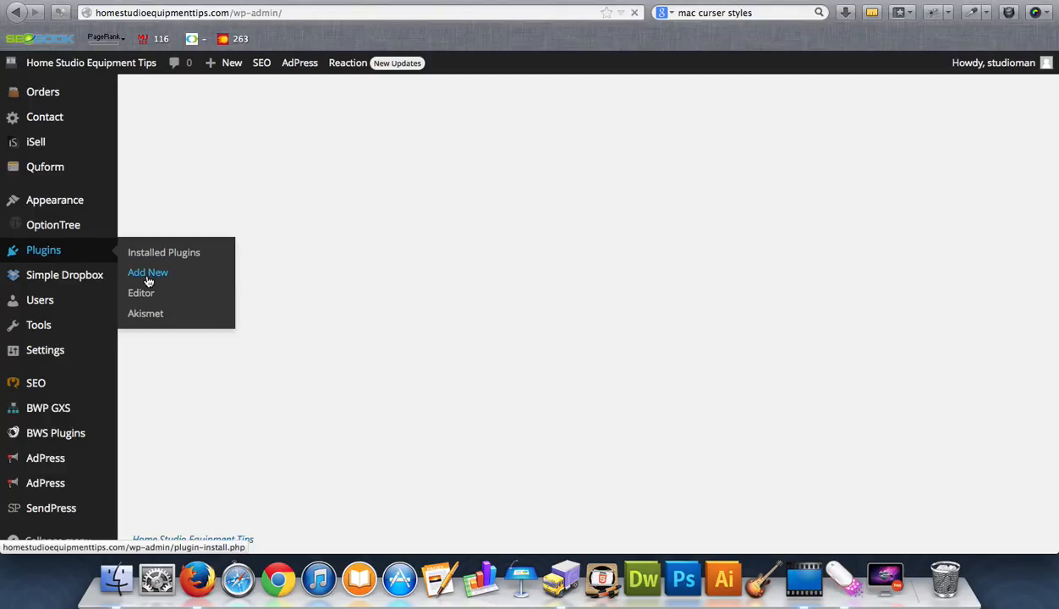
# Search Add New plugins for 'yoast seo' and confirm WordPress SEO by Yoast shows installed
pyautogui.click(148, 272)
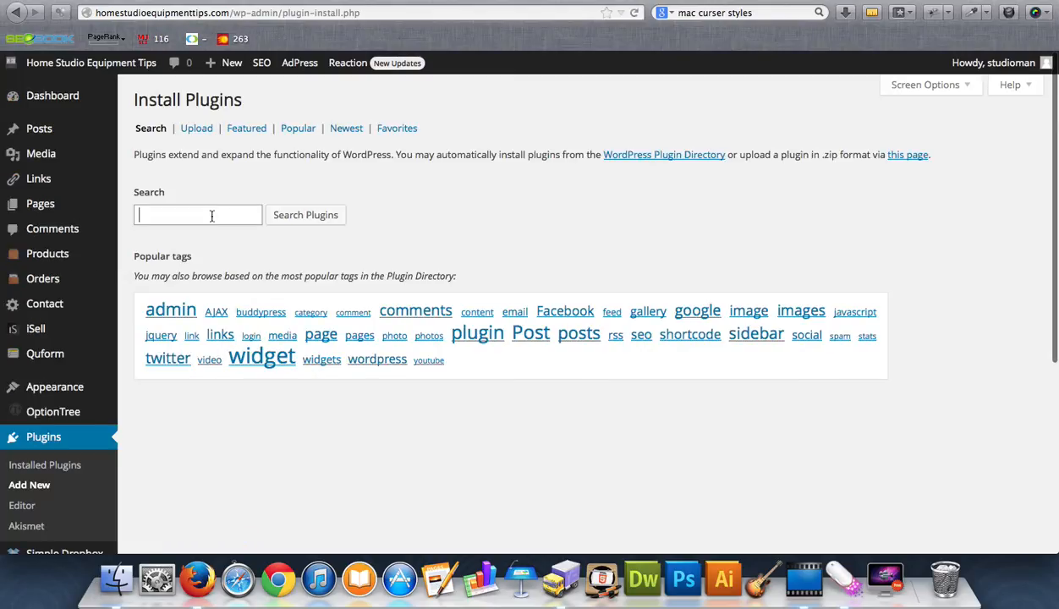
pyautogui.write('yoas')
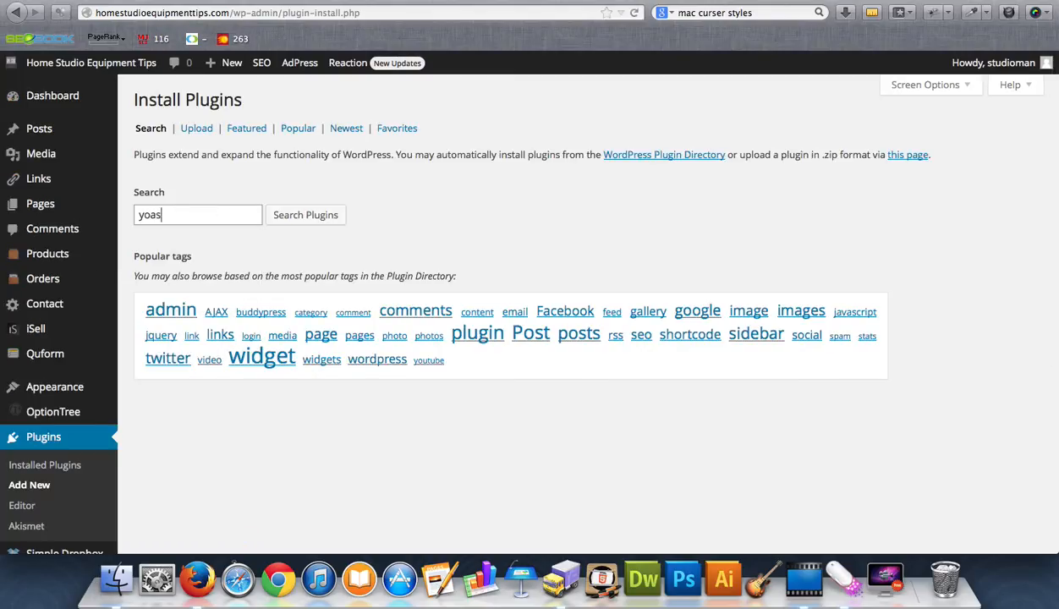
pyautogui.write('t')
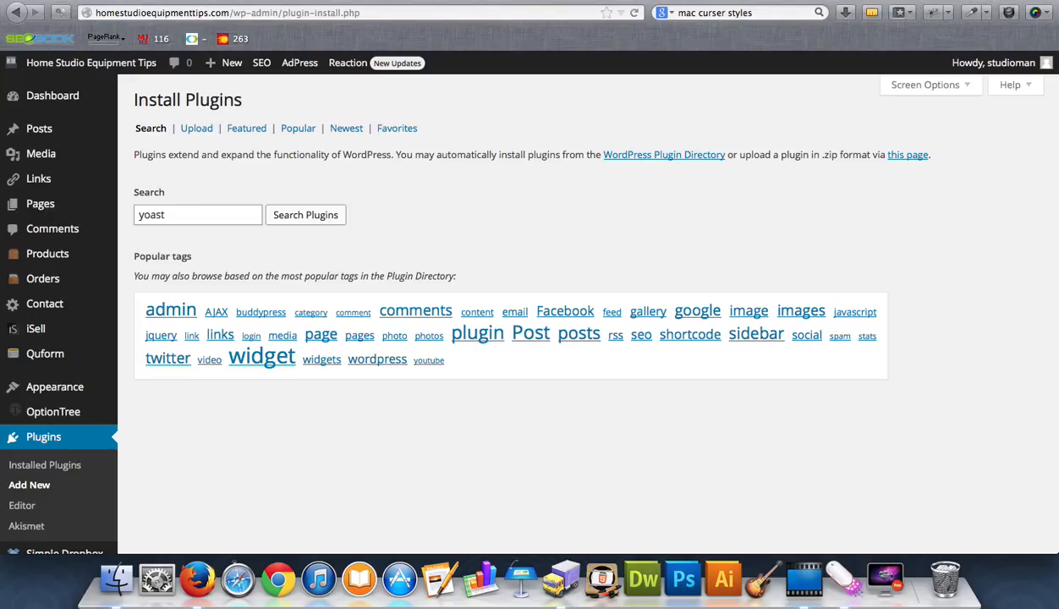
pyautogui.write('seo')
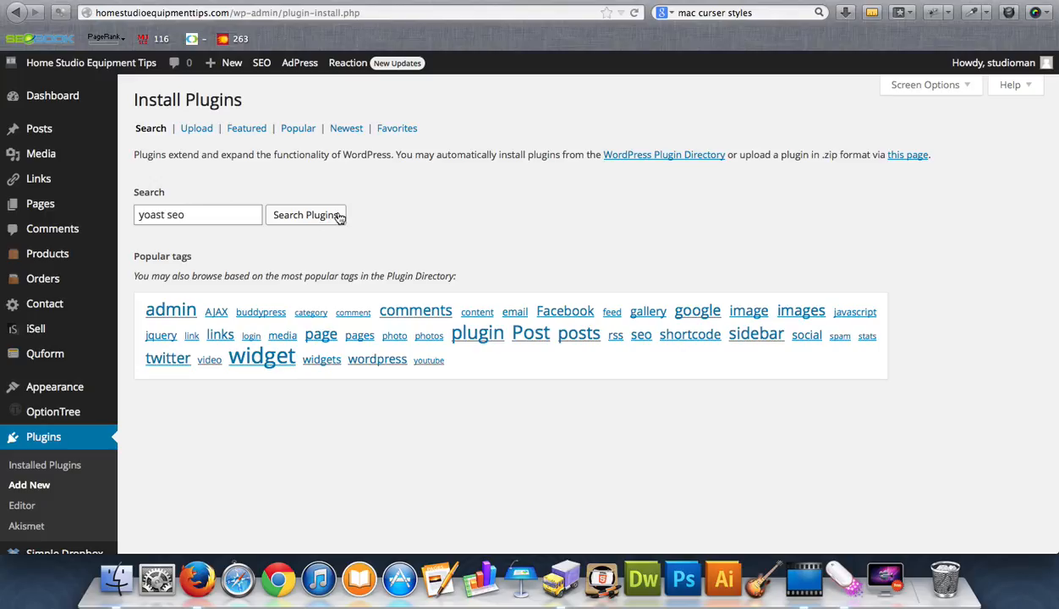
pyautogui.click(306, 214)
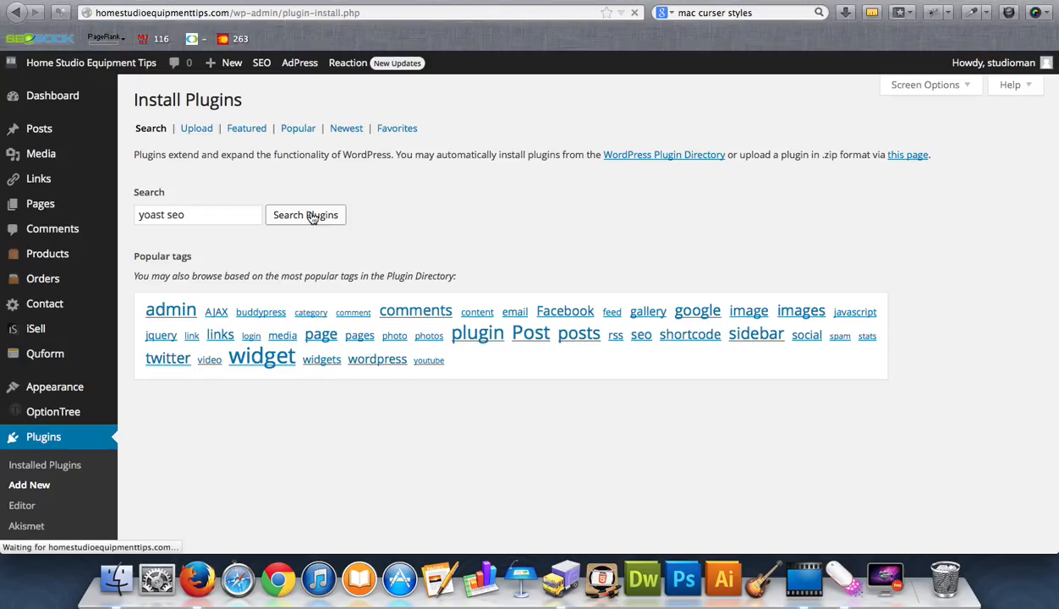
pyautogui.click(305, 215)
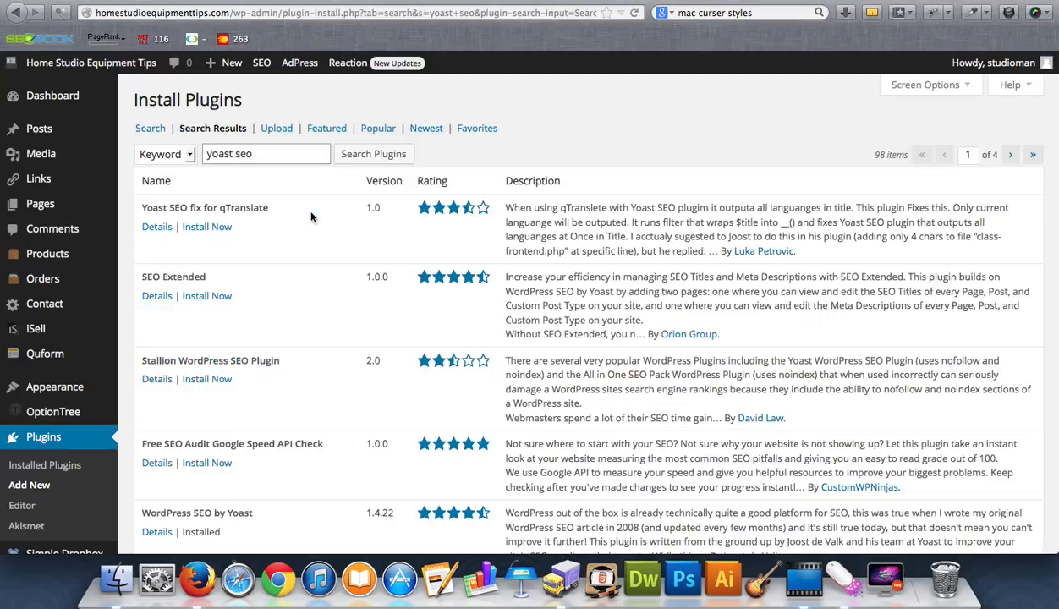
pyautogui.moveTo(281, 326)
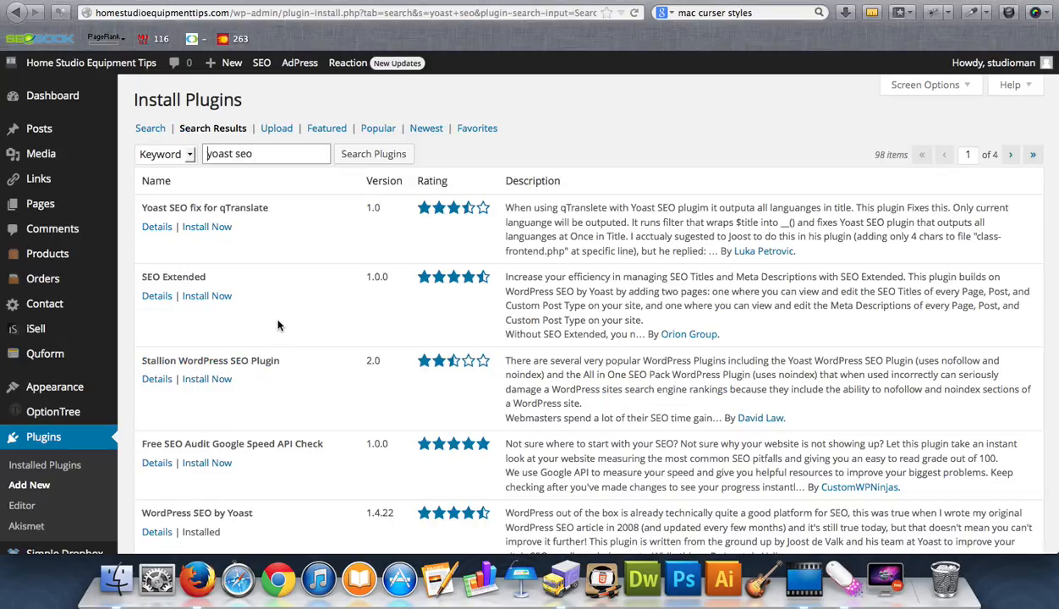
pyautogui.scroll(-3)
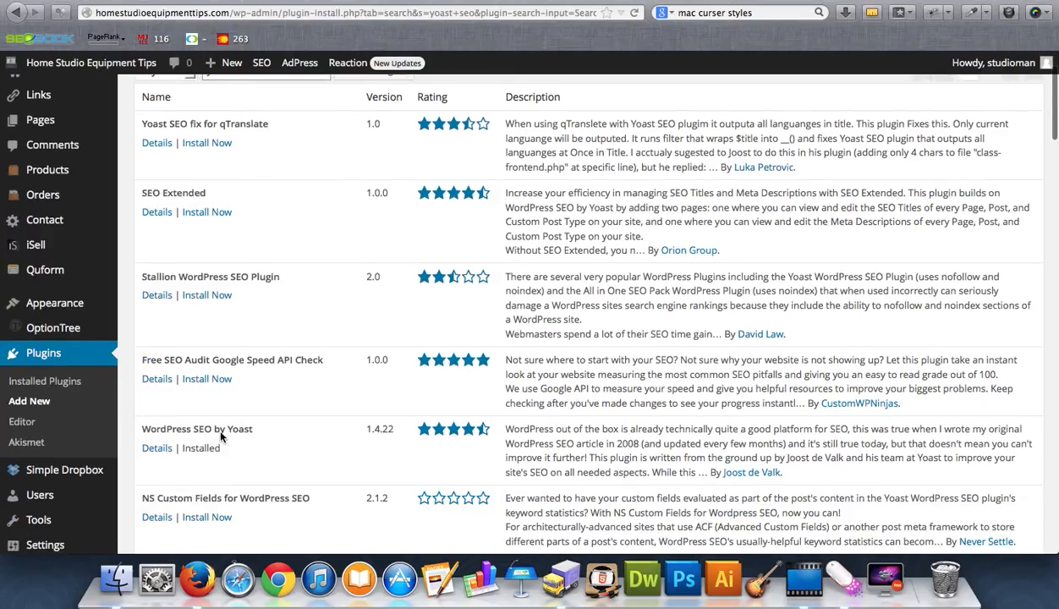
pyautogui.moveTo(397, 439)
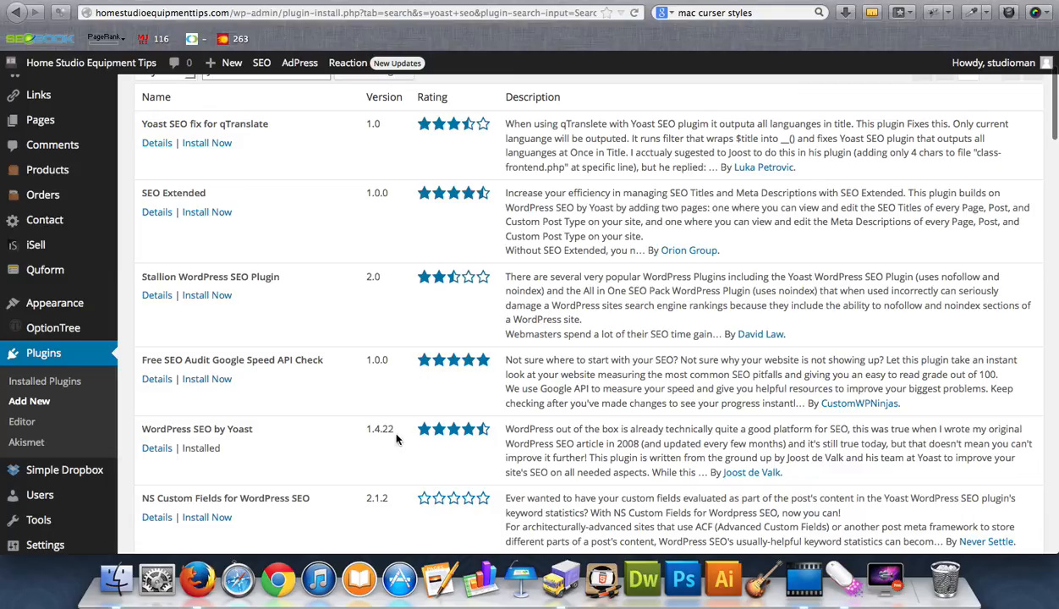
pyautogui.moveTo(248, 444)
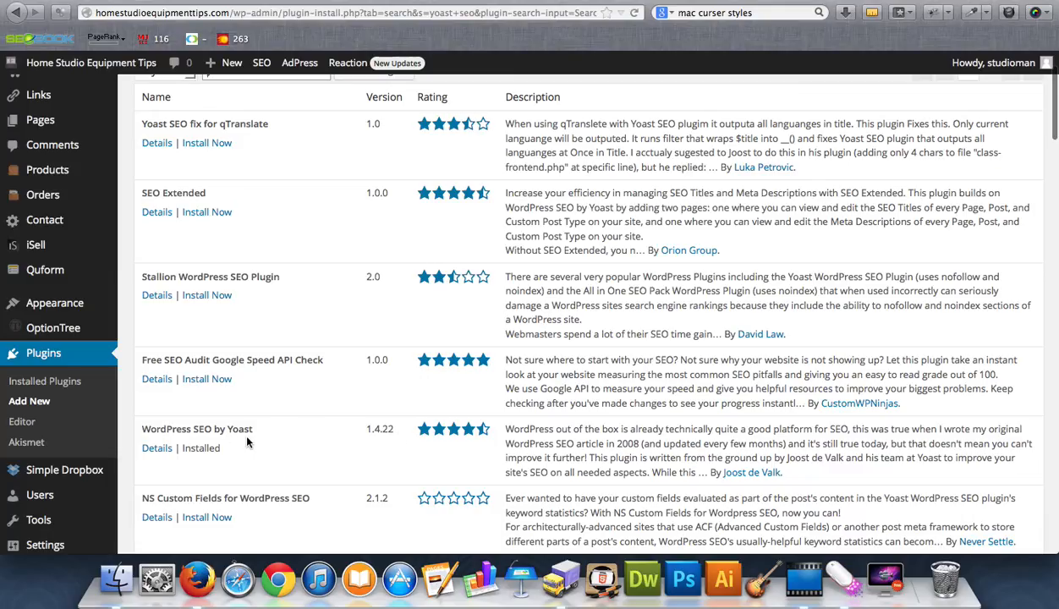
pyautogui.scroll(3)
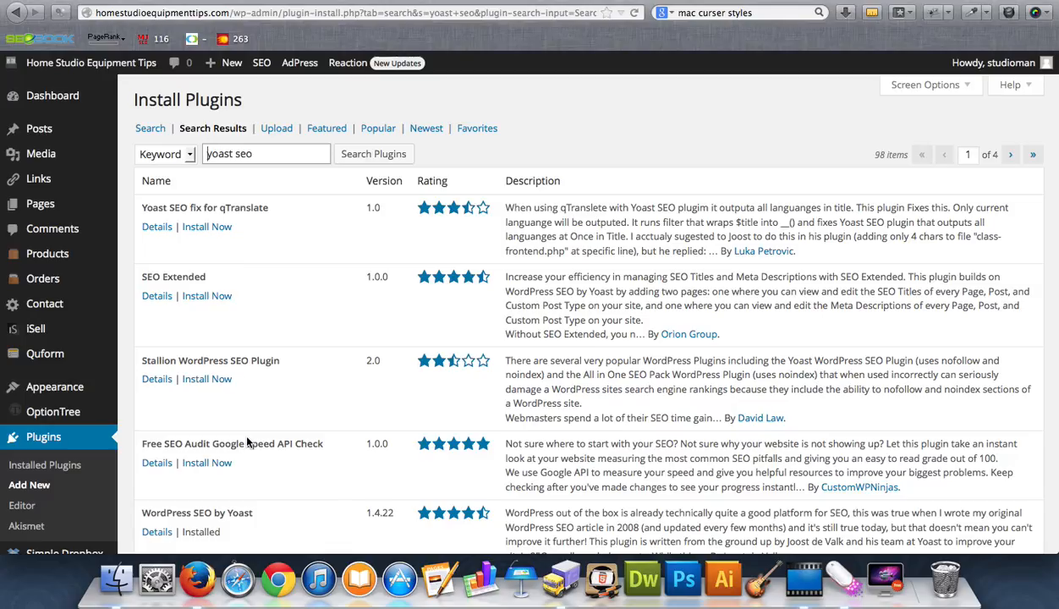
pyautogui.moveTo(135, 173)
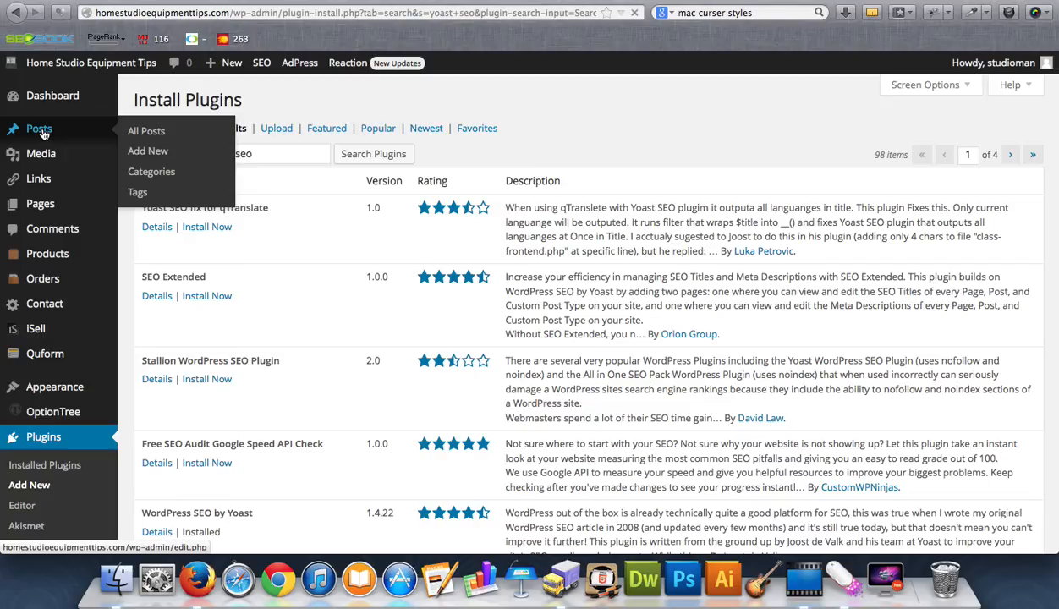
pyautogui.click(147, 130)
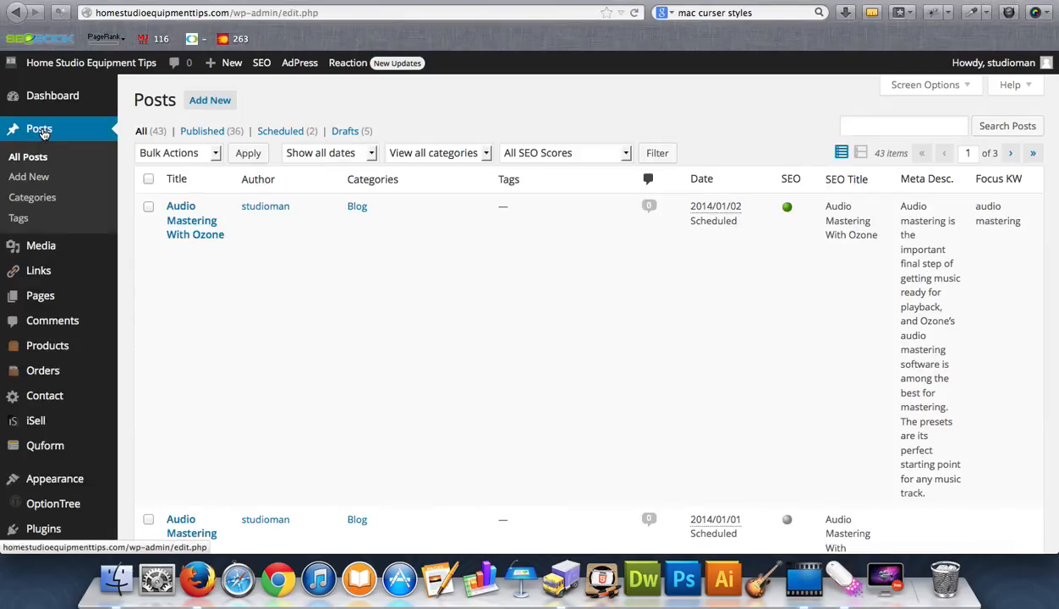
pyautogui.moveTo(195, 220)
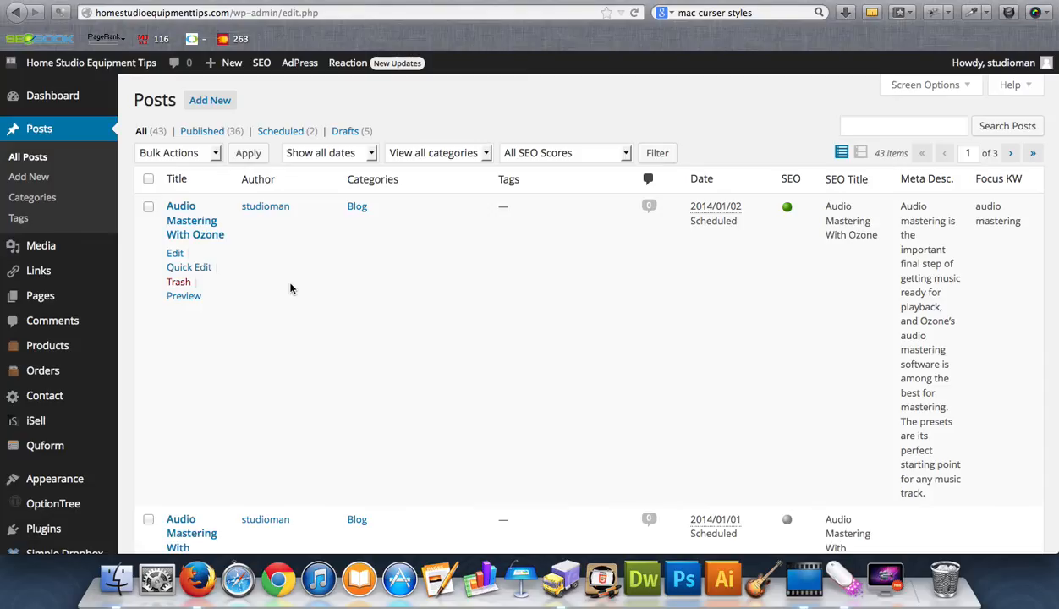
pyautogui.scroll(-3)
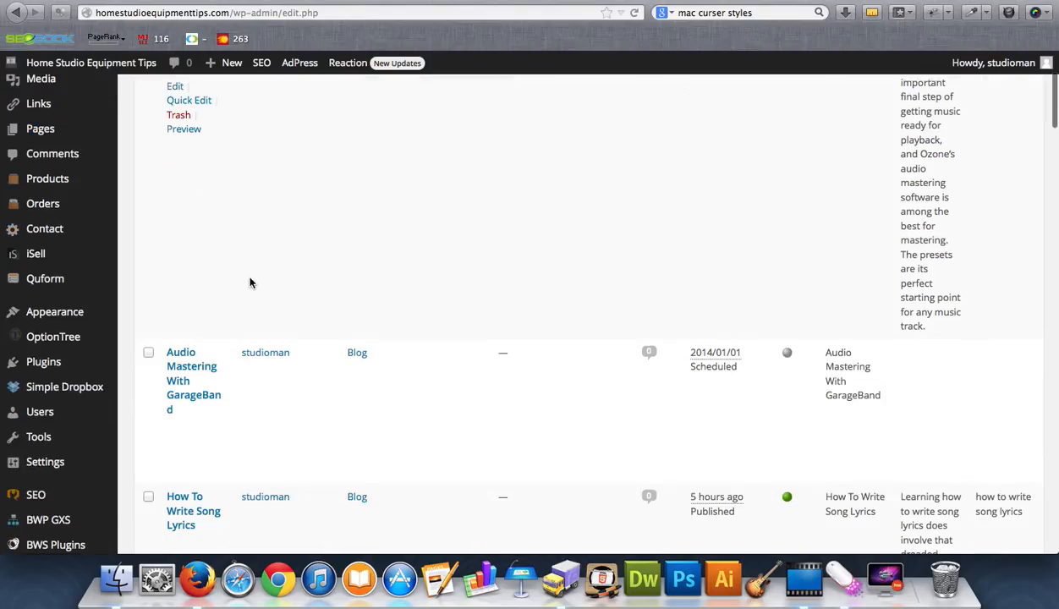
pyautogui.scroll(3)
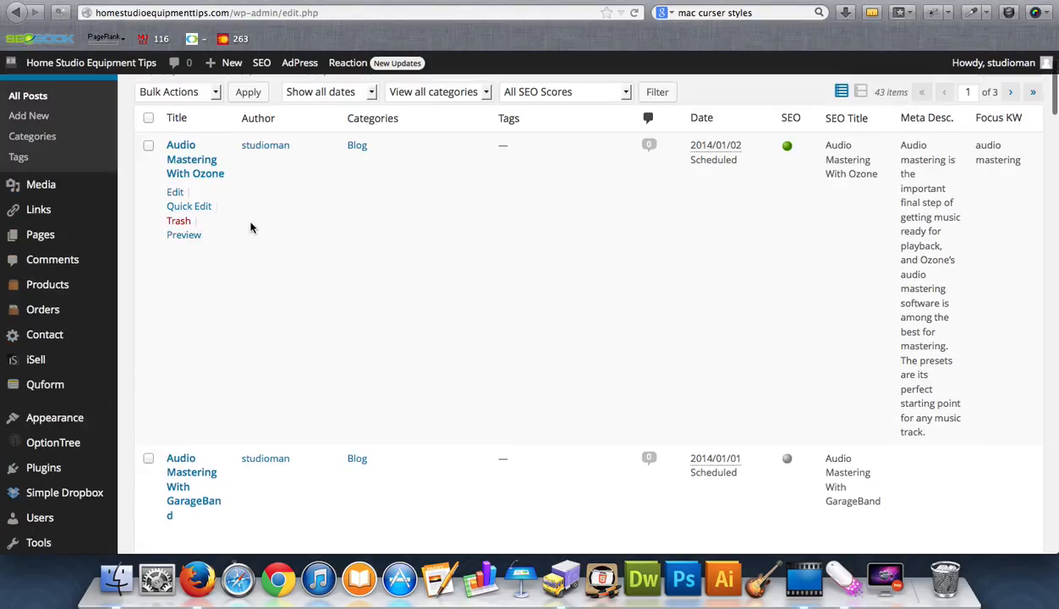
pyautogui.moveTo(364, 330)
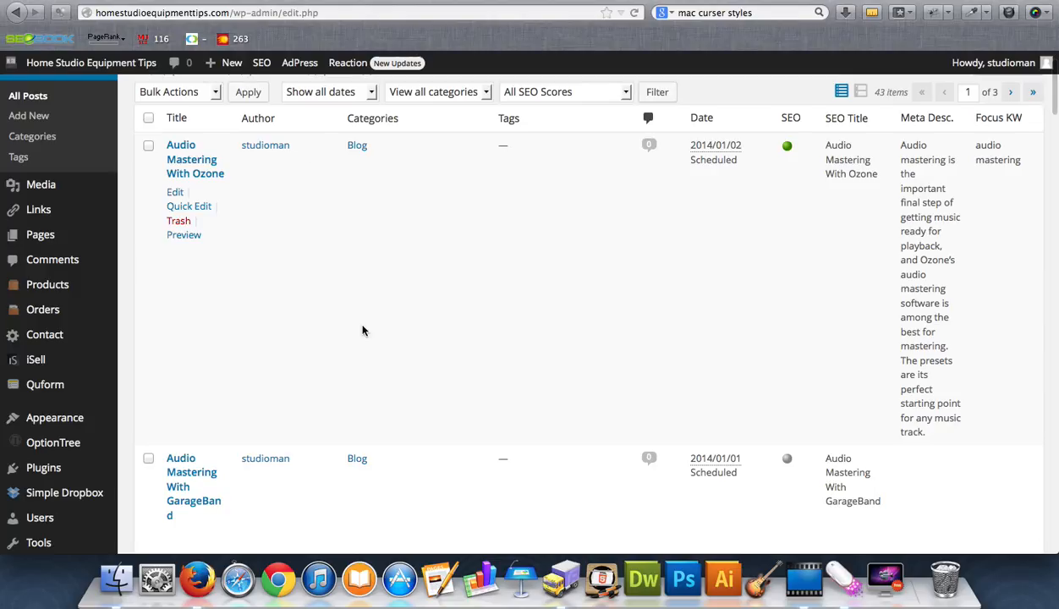
pyautogui.scroll(-3)
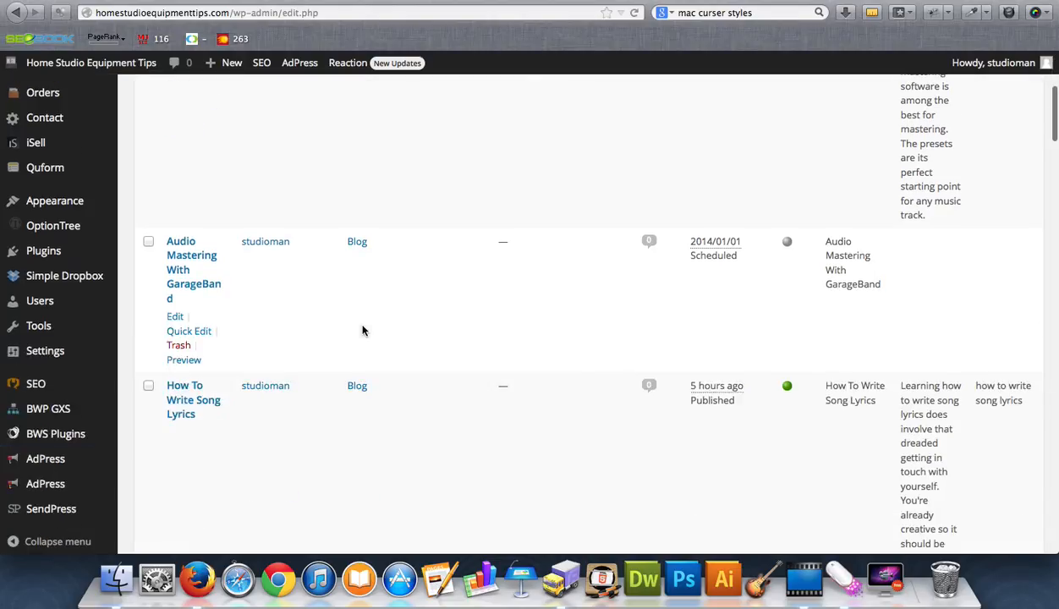
pyautogui.scroll(-3)
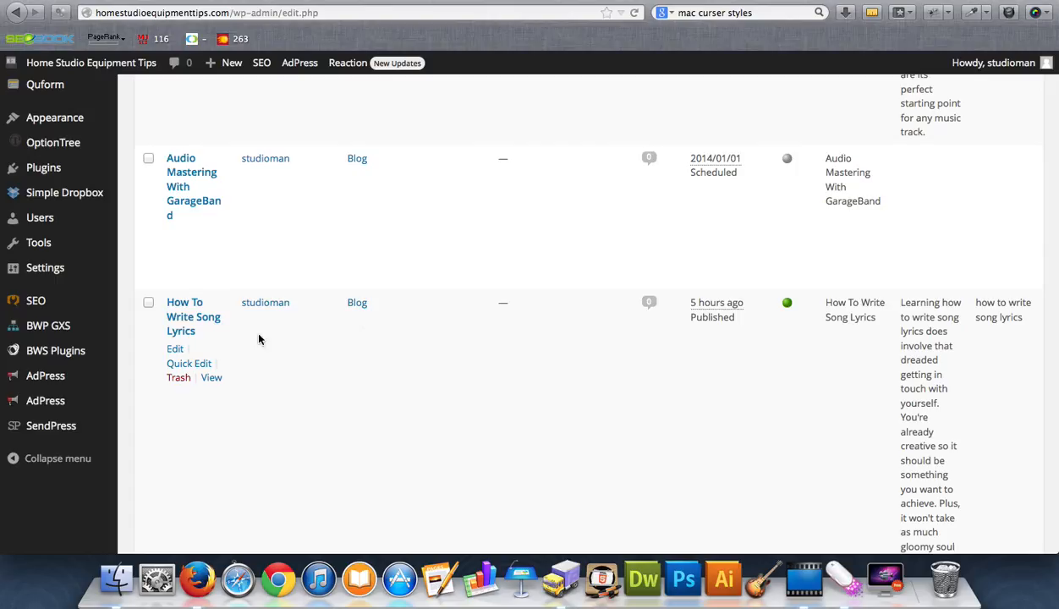
pyautogui.moveTo(160, 329)
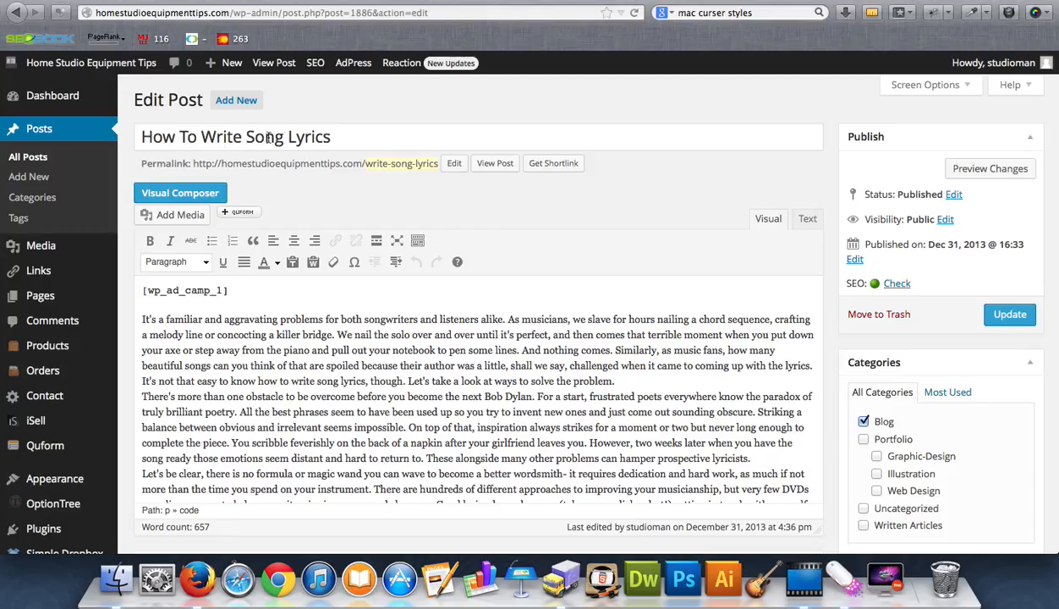
pyautogui.moveTo(387, 166)
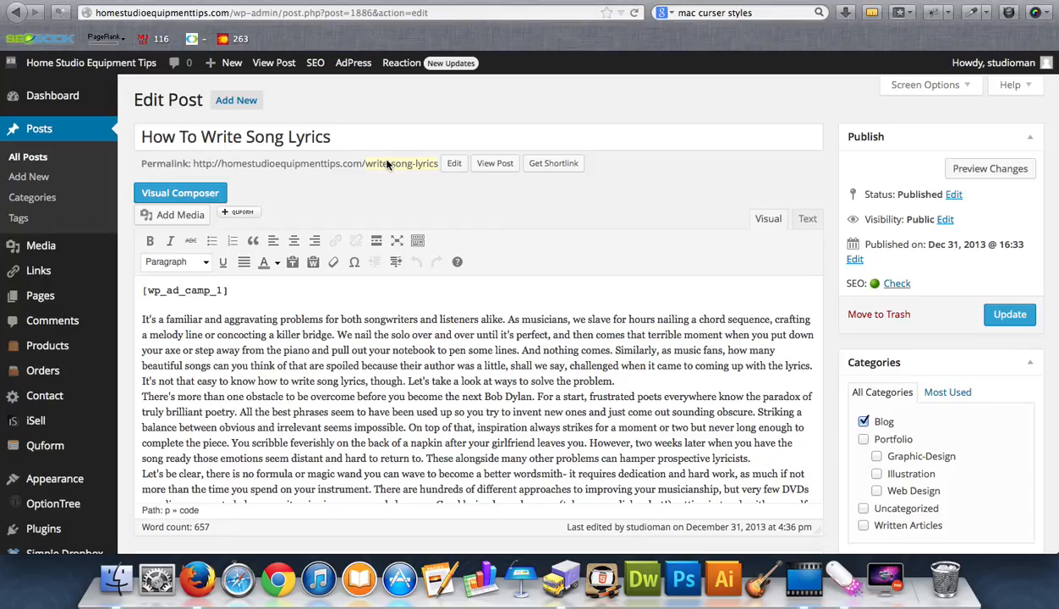
pyautogui.moveTo(387, 168)
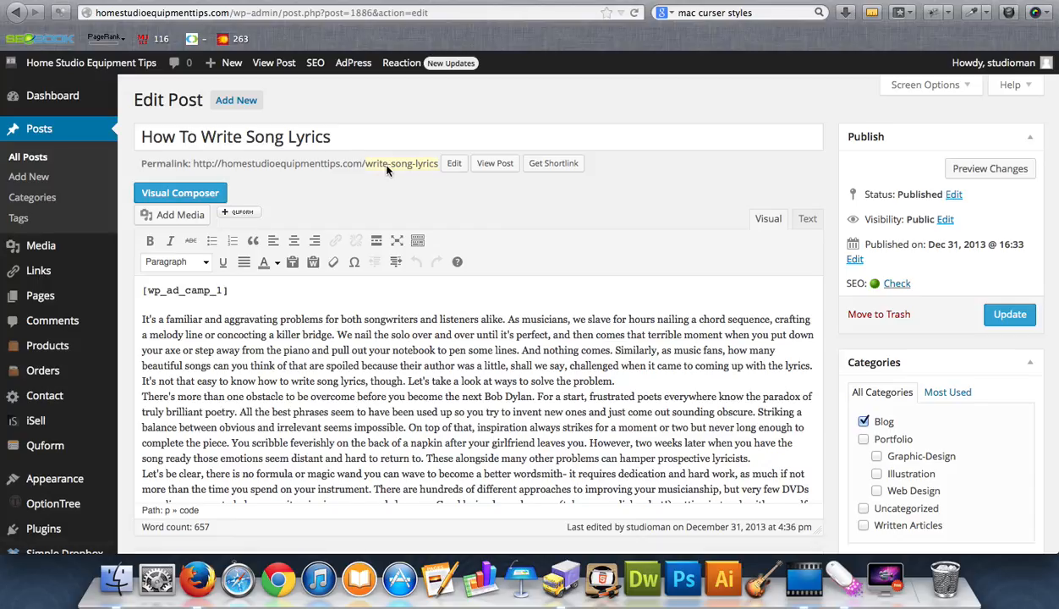
pyautogui.moveTo(409, 177)
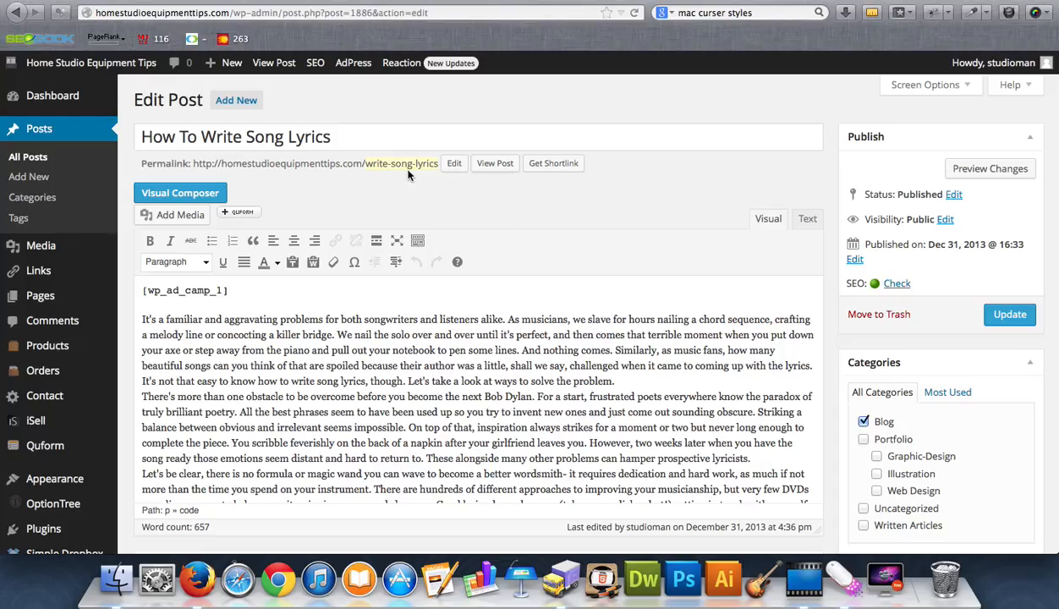
pyautogui.moveTo(454, 163)
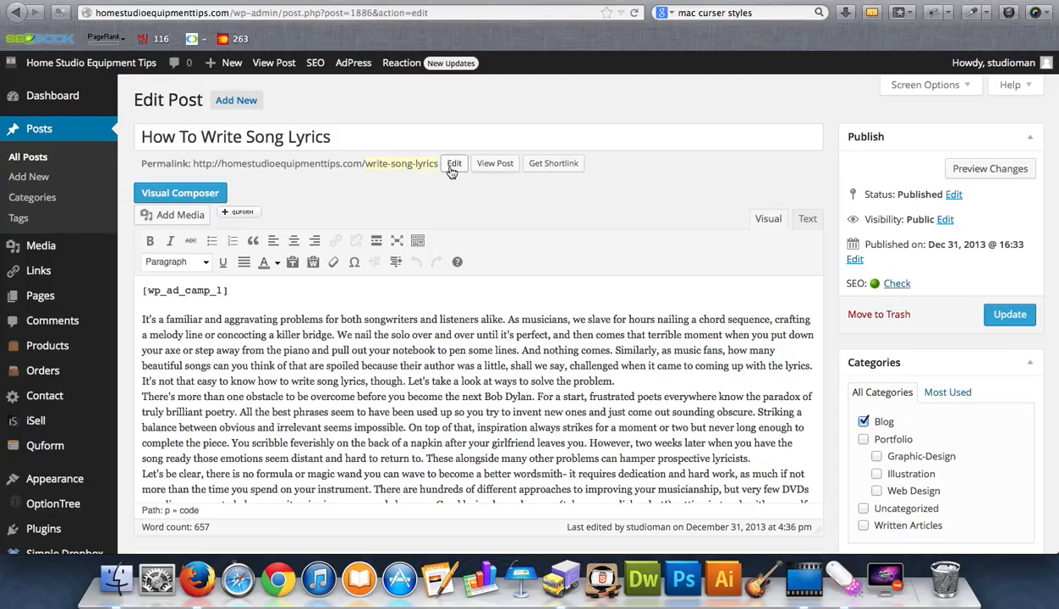
# Change the post's permalink slug to how-to-write-song-lyrics
pyautogui.click(455, 164)
pyautogui.write('how-to-')
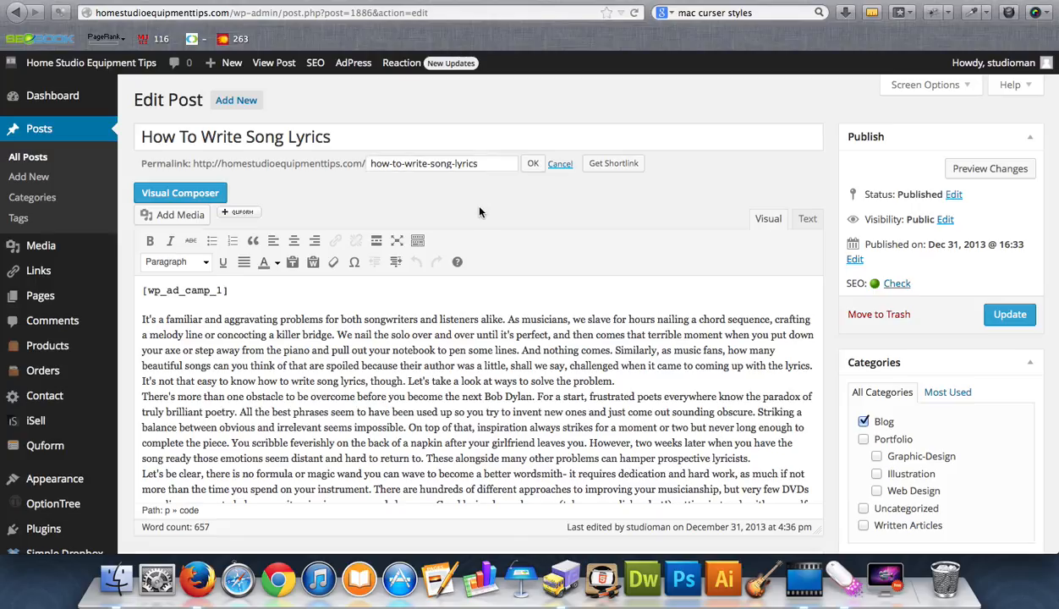
pyautogui.click(533, 162)
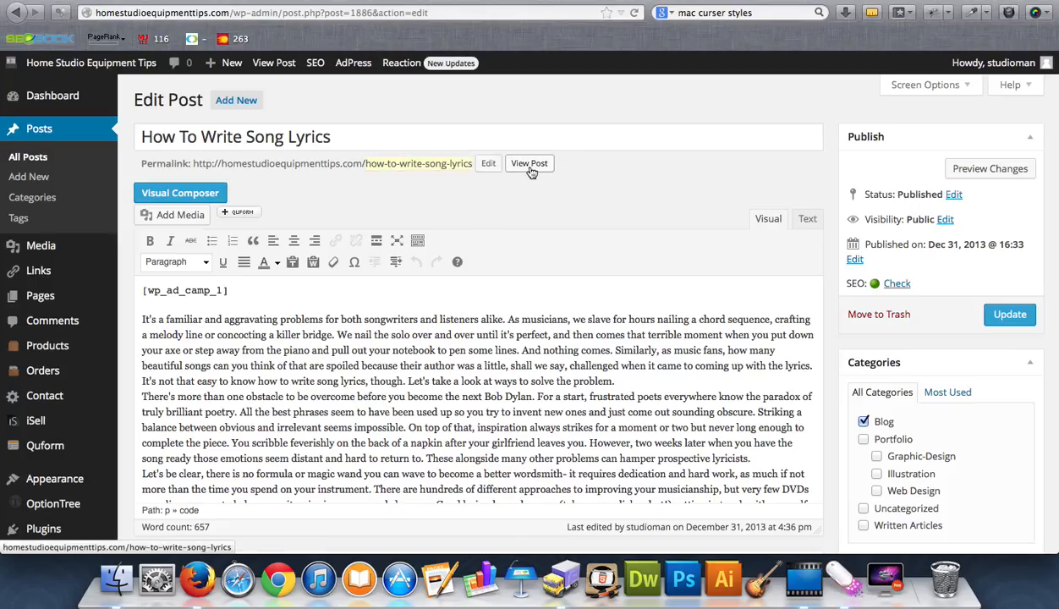
pyautogui.moveTo(380, 201)
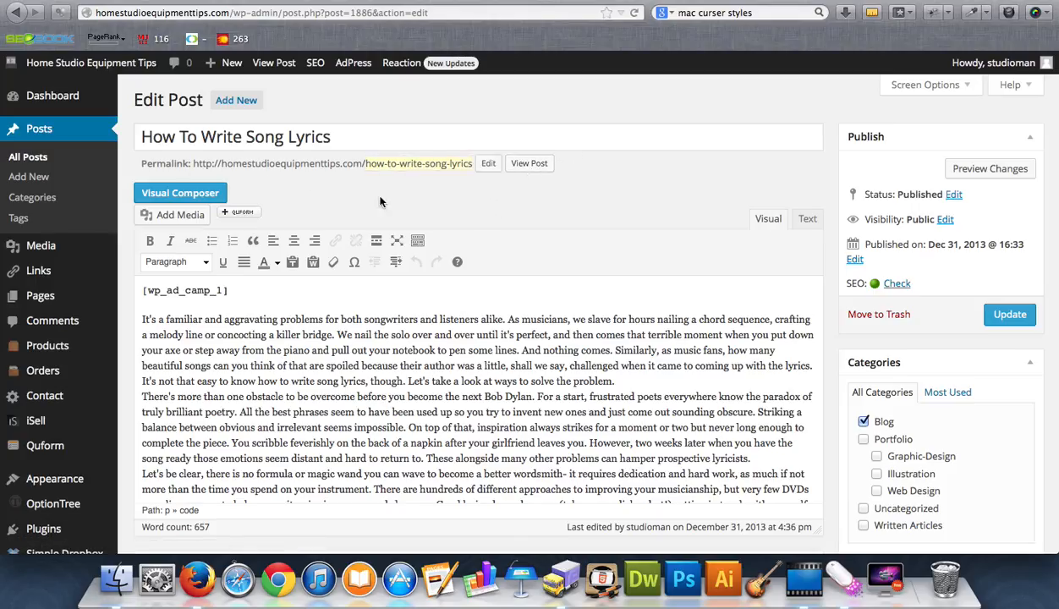
pyautogui.moveTo(472, 206)
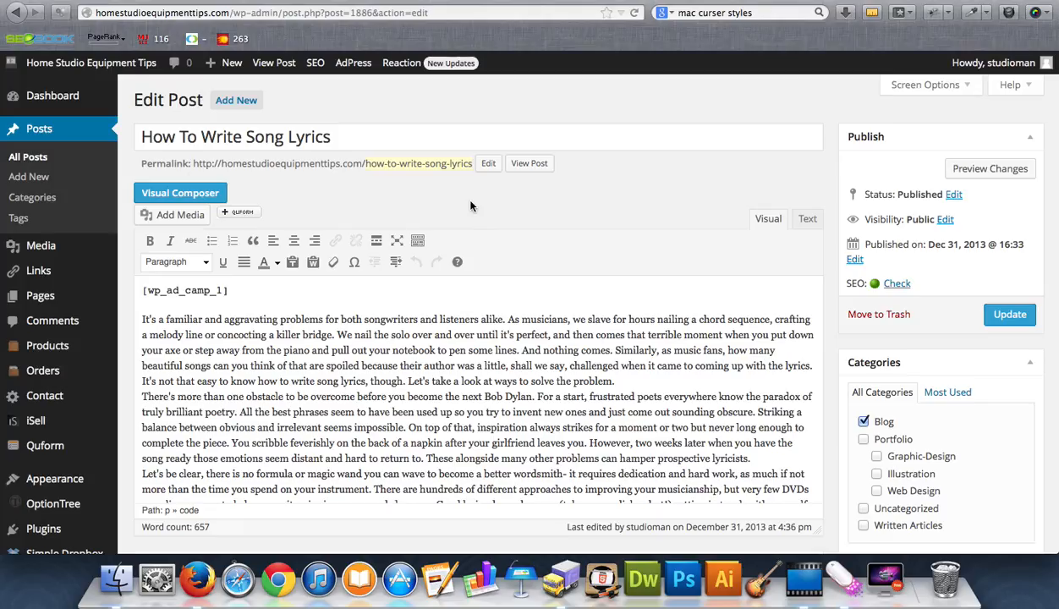
pyautogui.moveTo(825, 301)
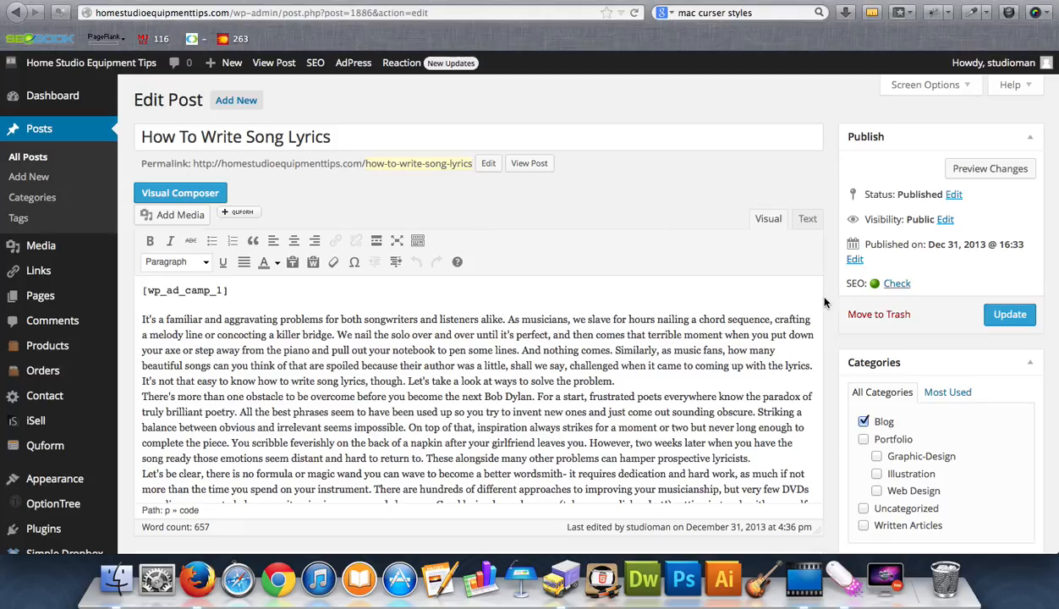
pyautogui.moveTo(873, 286)
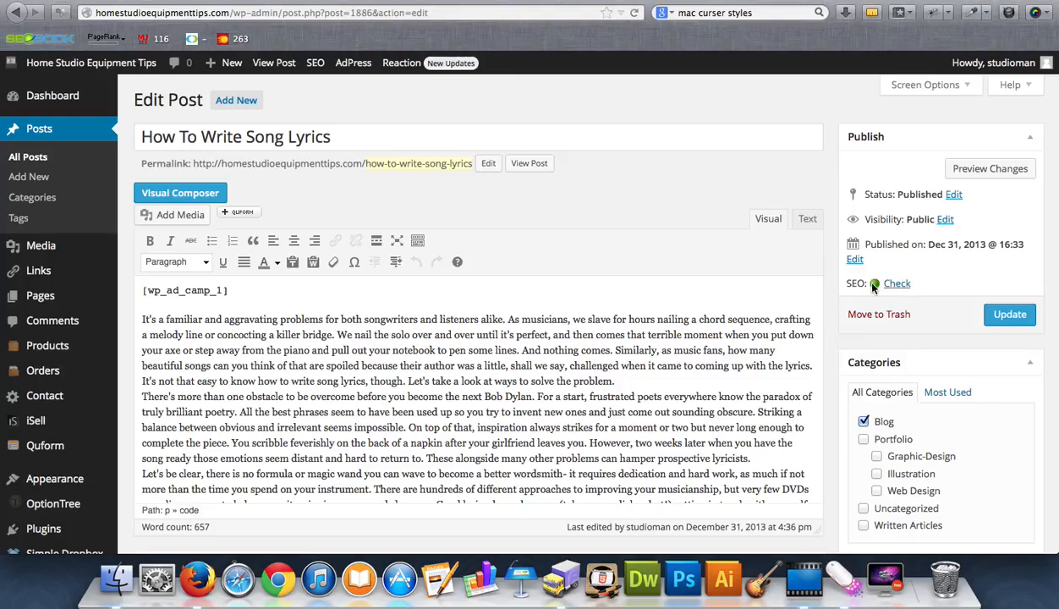
pyautogui.moveTo(914, 324)
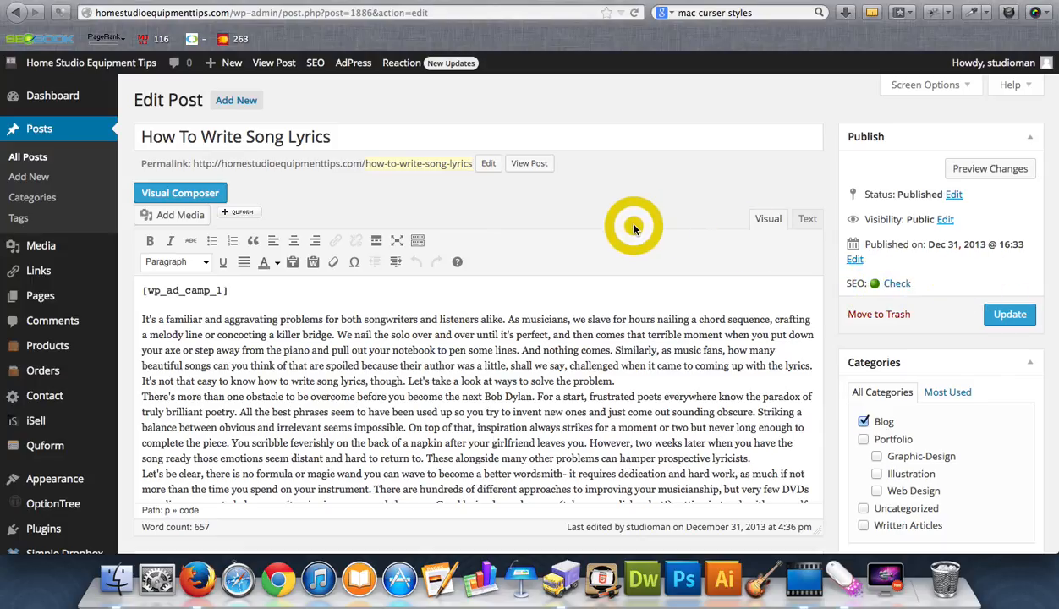
pyautogui.scroll(-3)
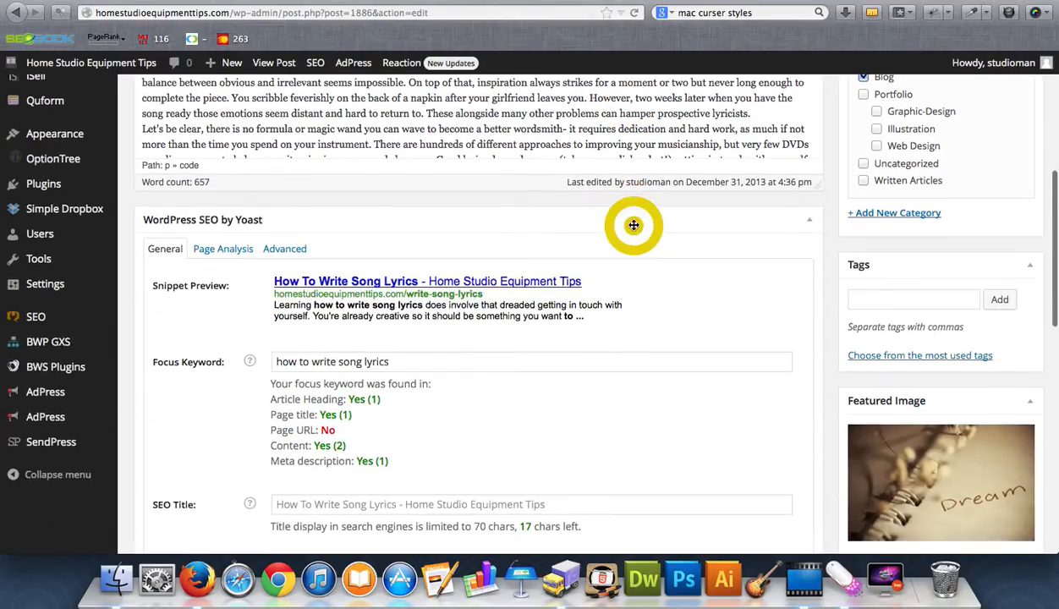
pyautogui.scroll(3)
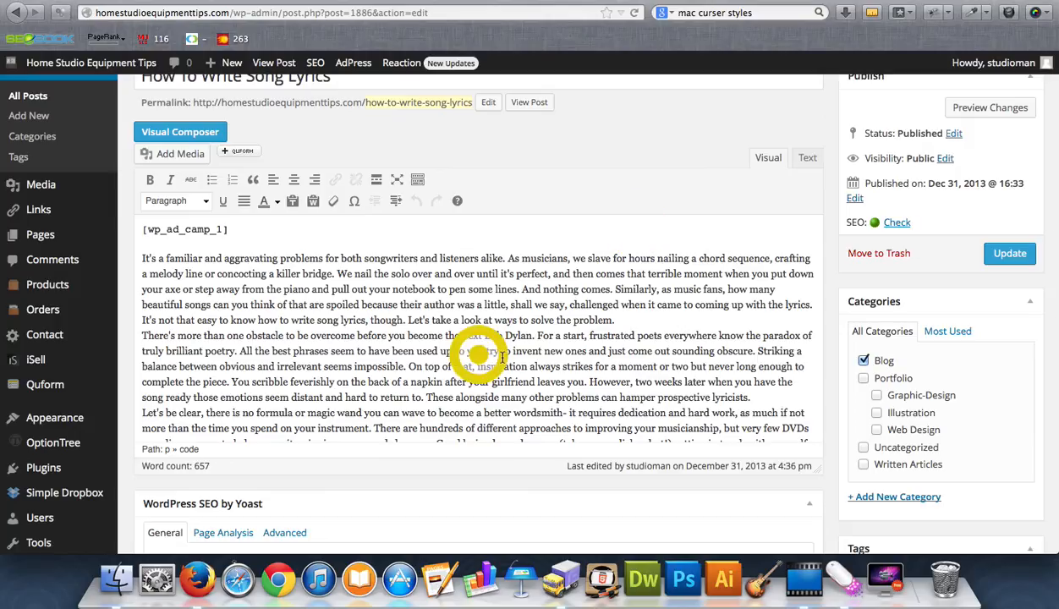
pyautogui.scroll(-3)
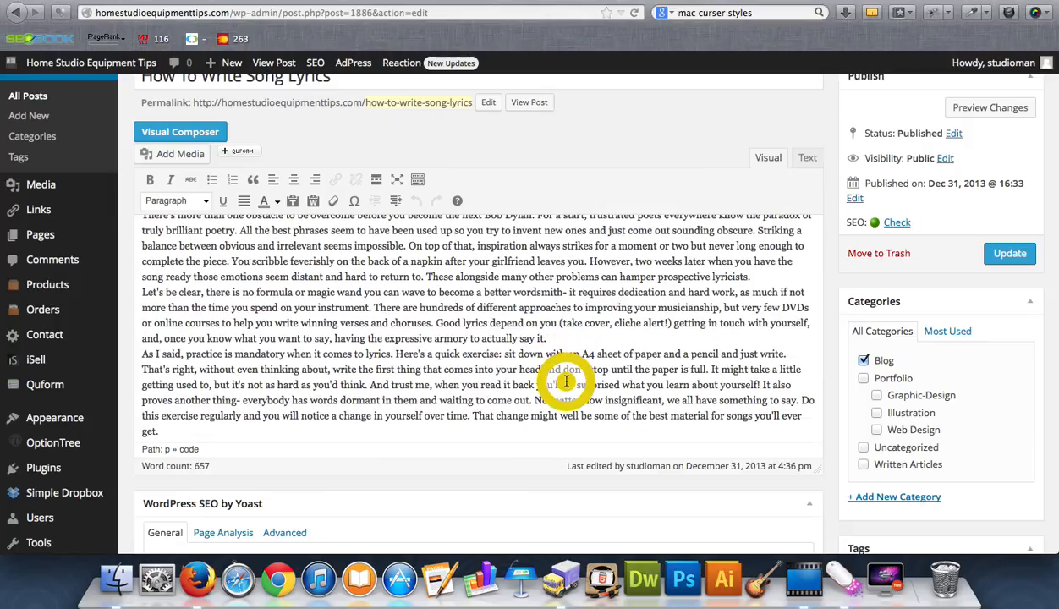
pyautogui.moveTo(567, 381)
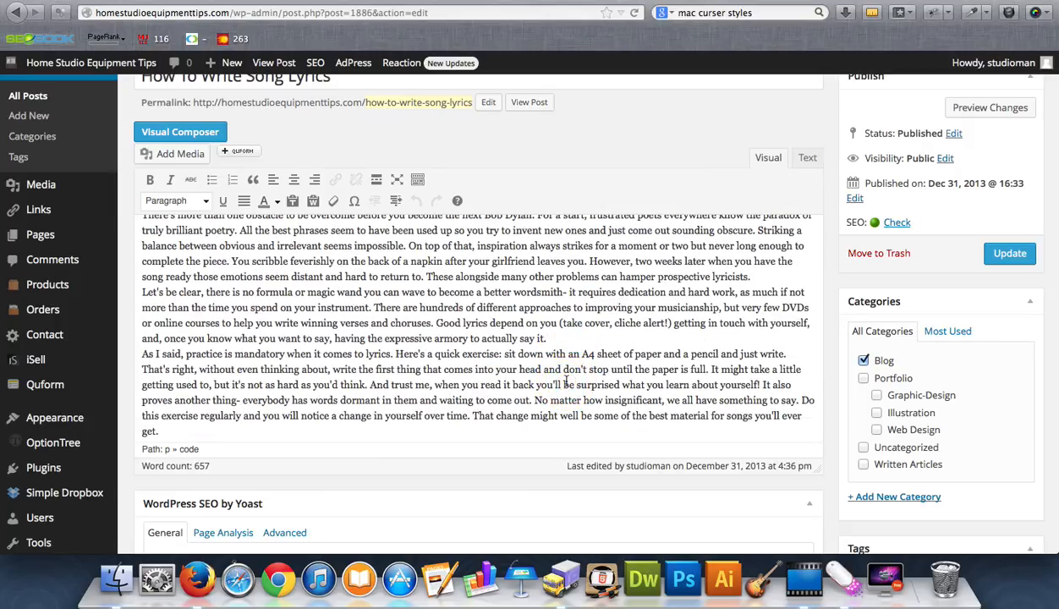
pyautogui.scroll(3)
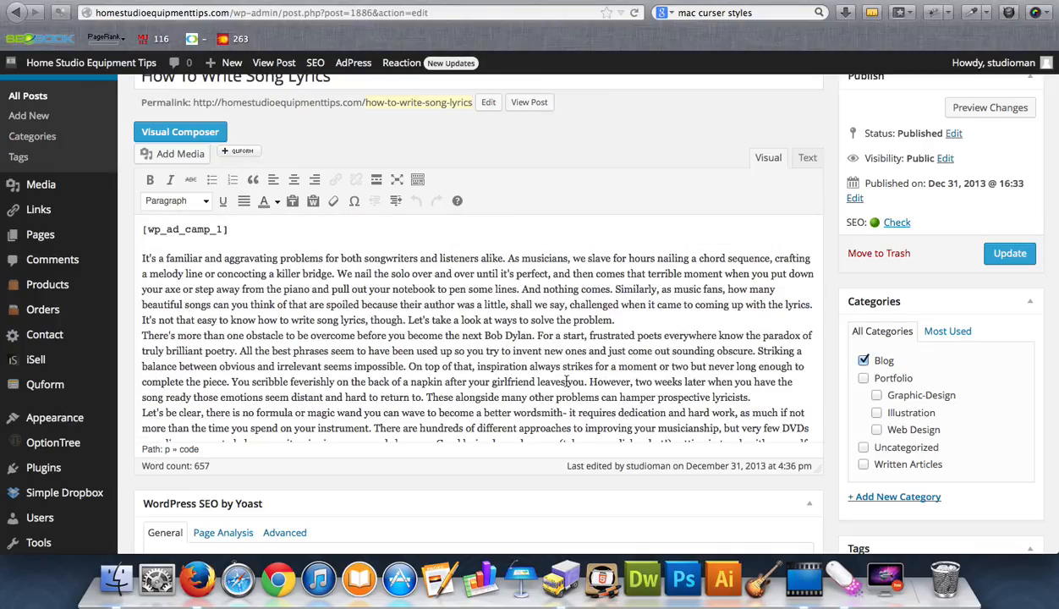
pyautogui.scroll(3)
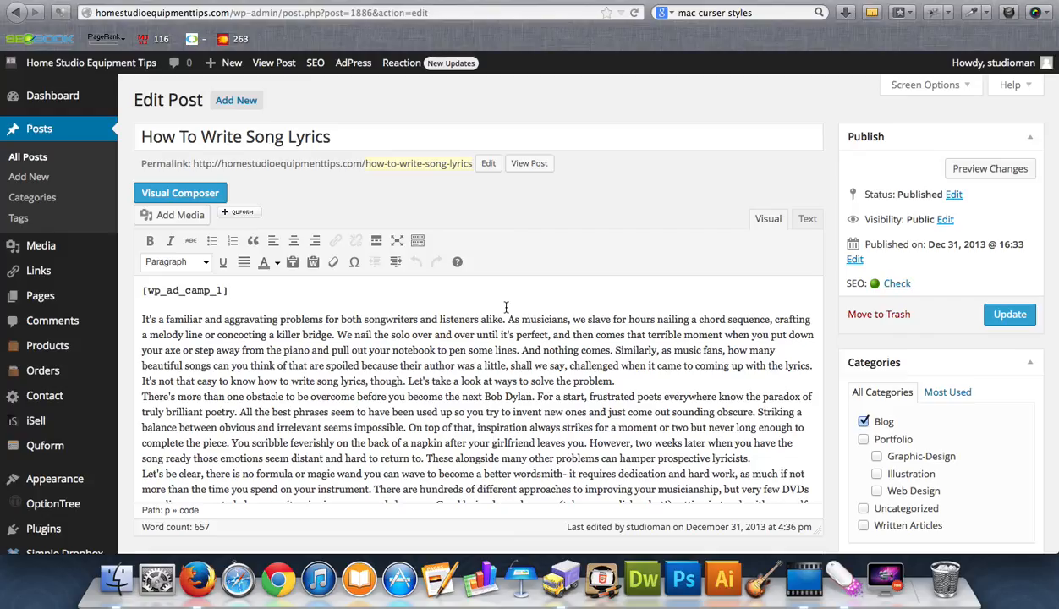
pyautogui.moveTo(494, 416)
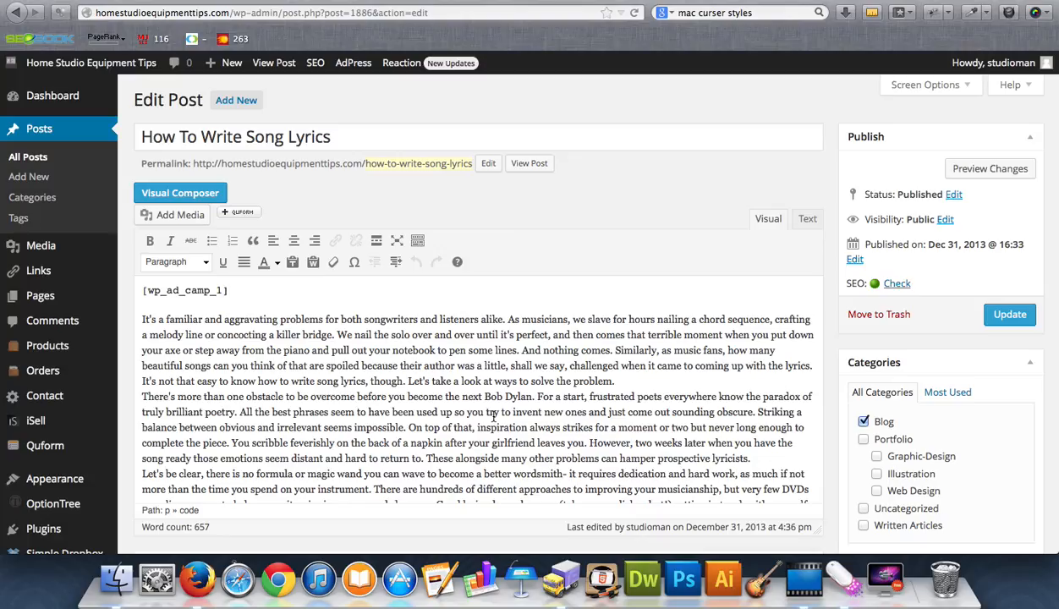
pyautogui.scroll(-3)
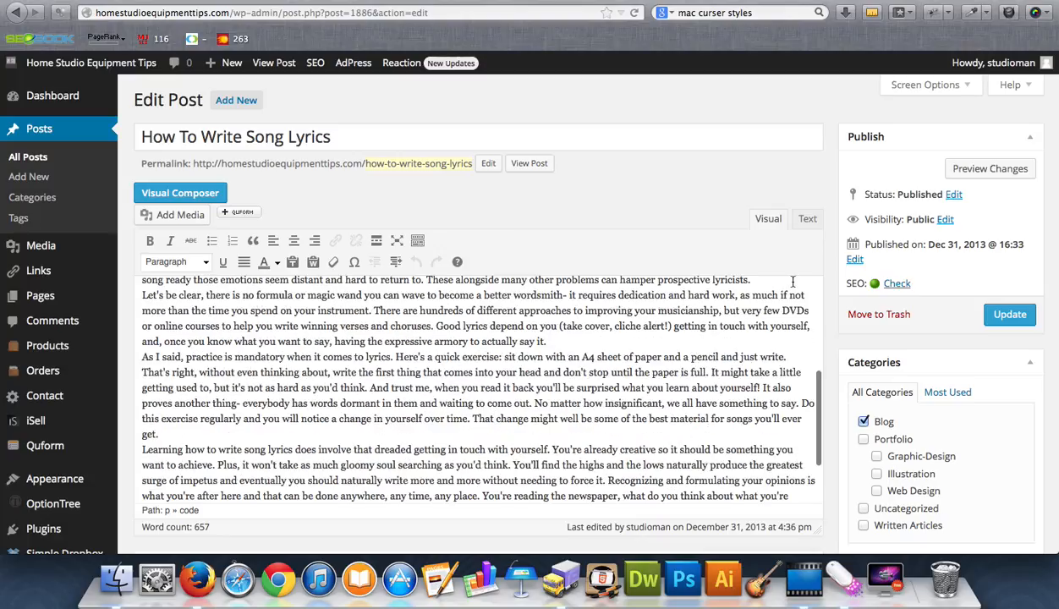
pyautogui.scroll(-3)
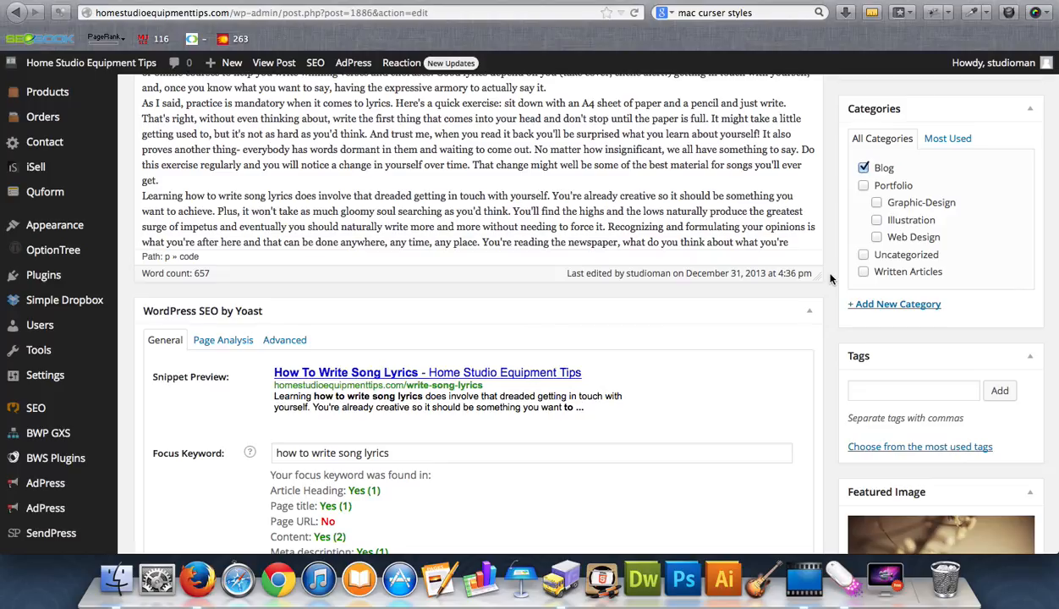
pyautogui.scroll(-3)
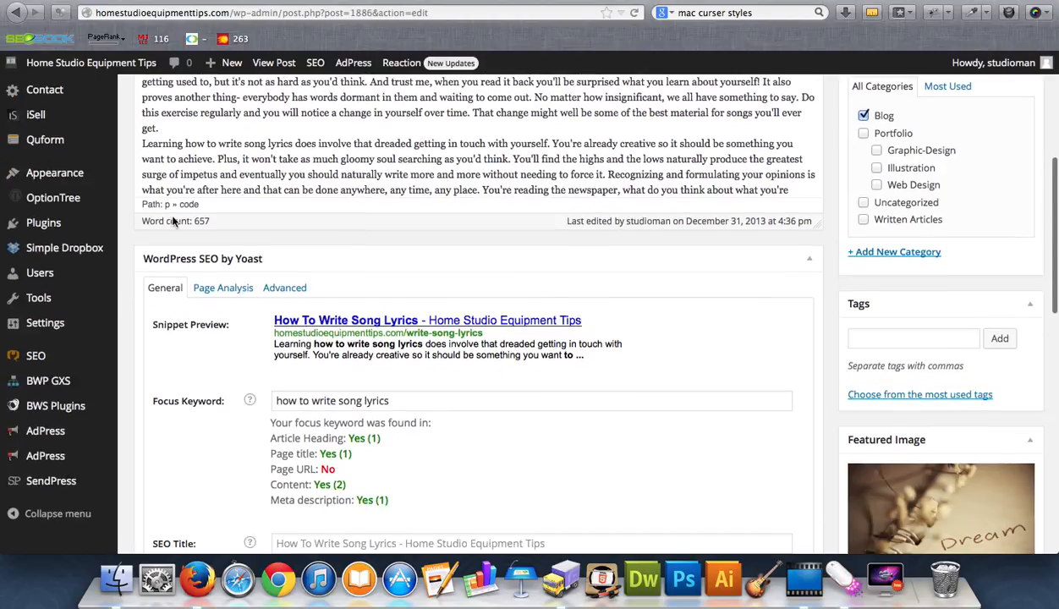
pyautogui.moveTo(241, 277)
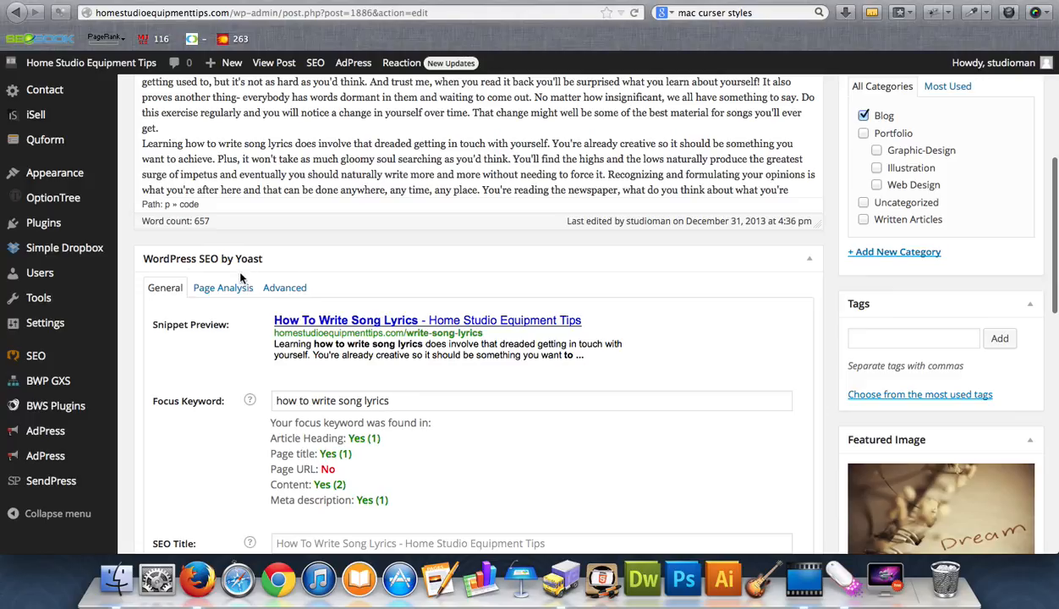
pyautogui.moveTo(231, 266)
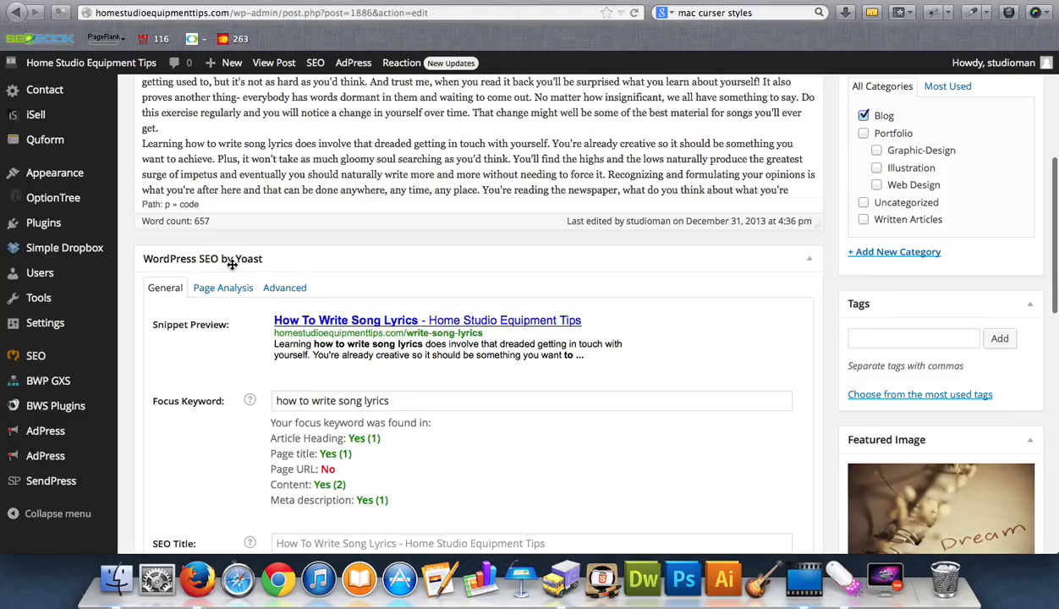
pyautogui.scroll(-3)
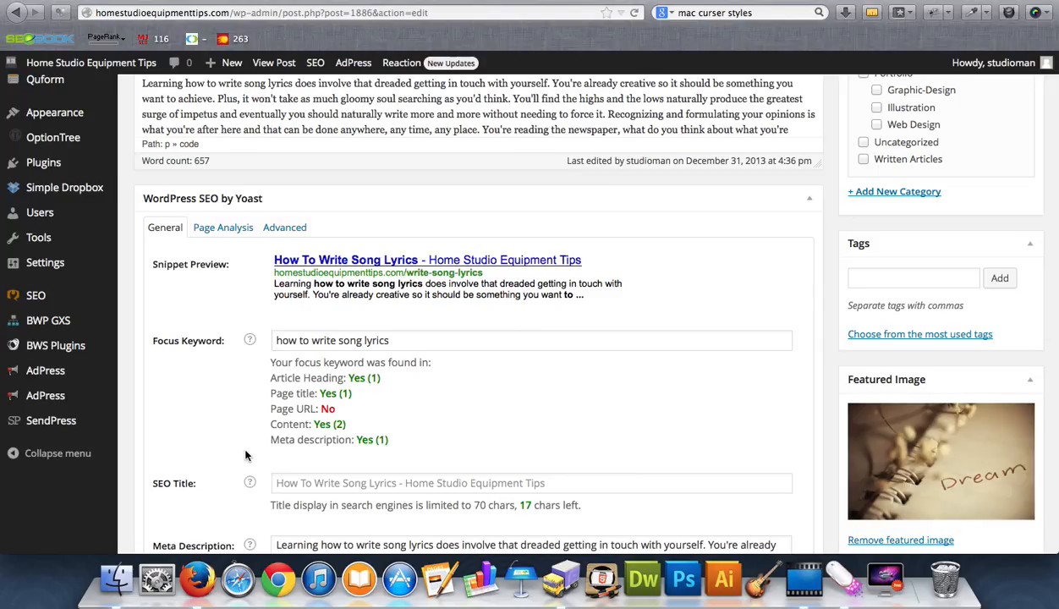
pyautogui.scroll(3)
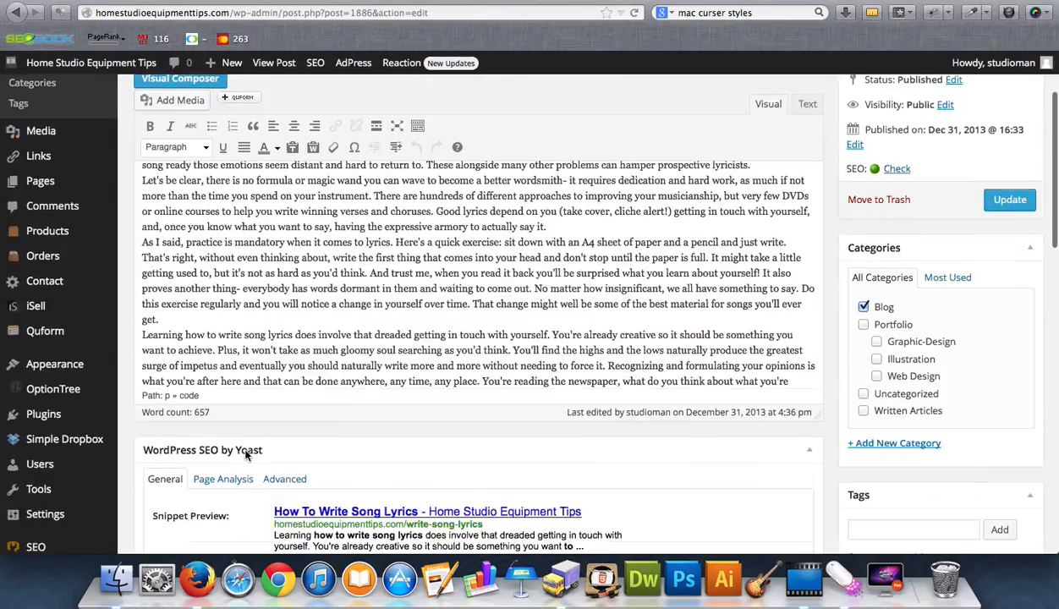
pyautogui.scroll(3)
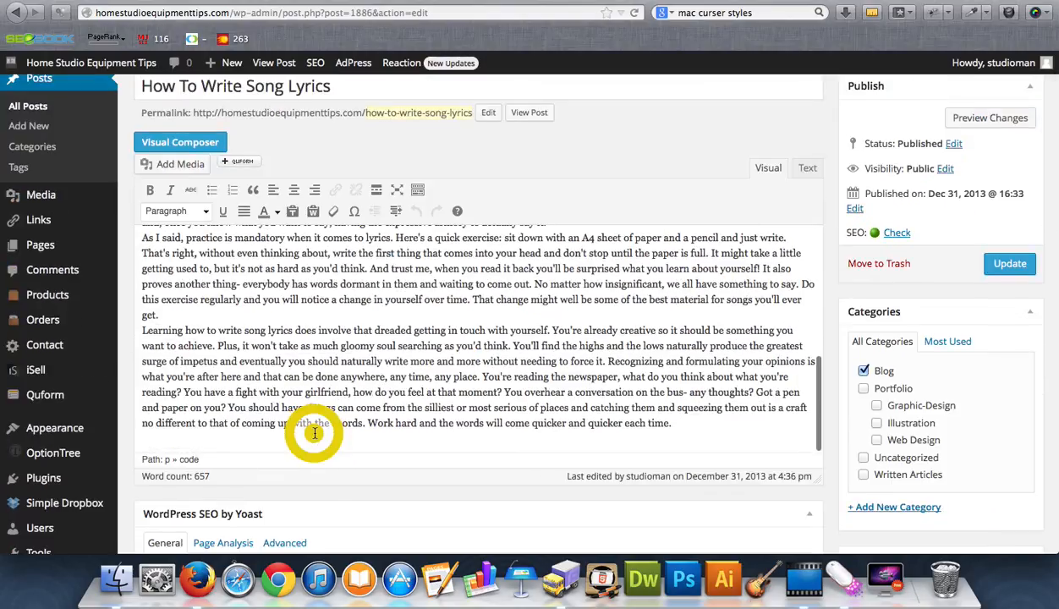
pyautogui.scroll(-3)
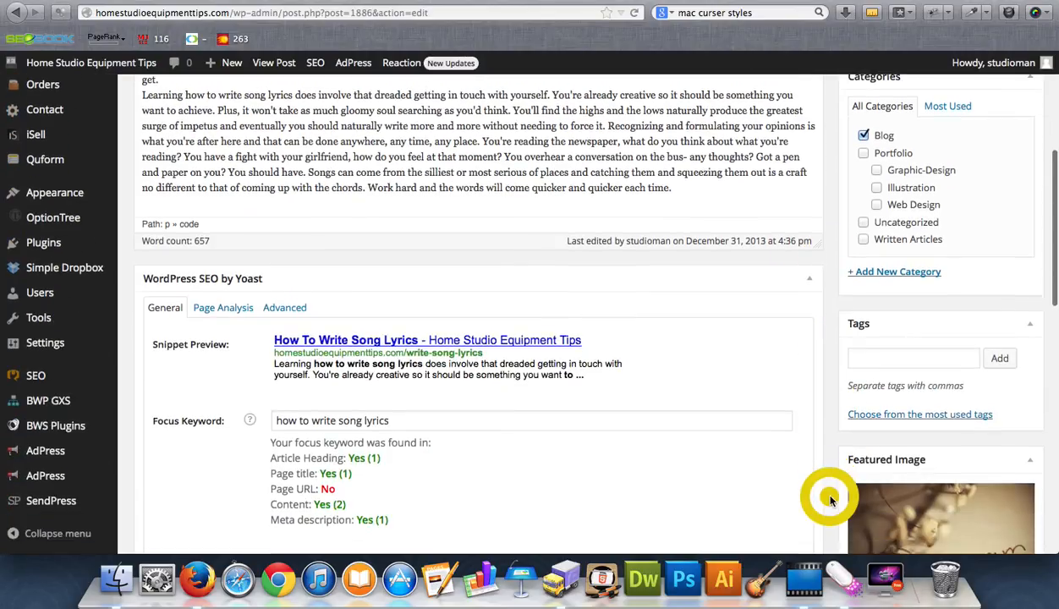
pyautogui.scroll(-3)
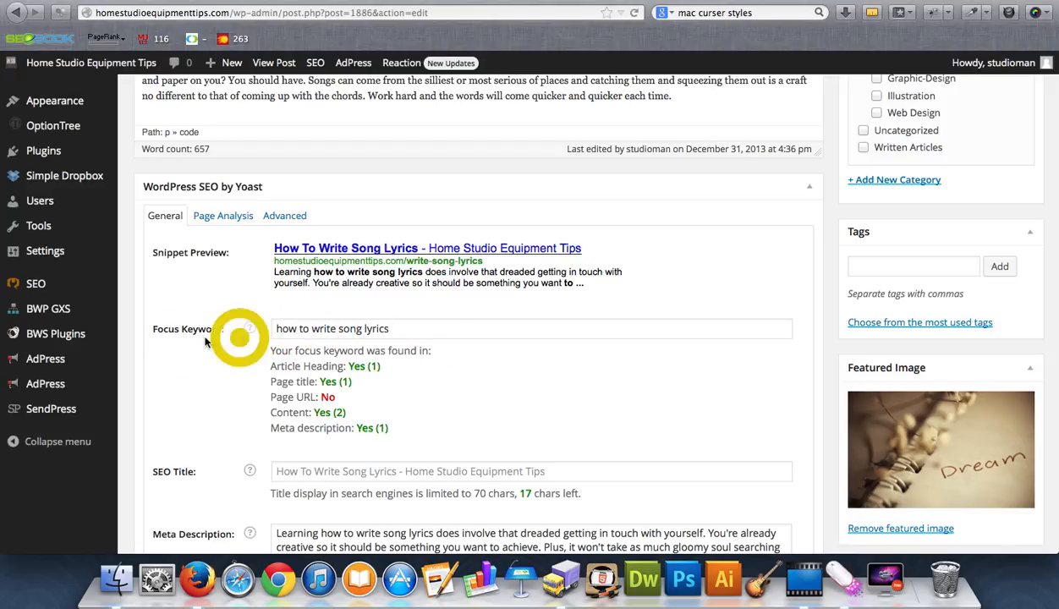
pyautogui.moveTo(241, 376)
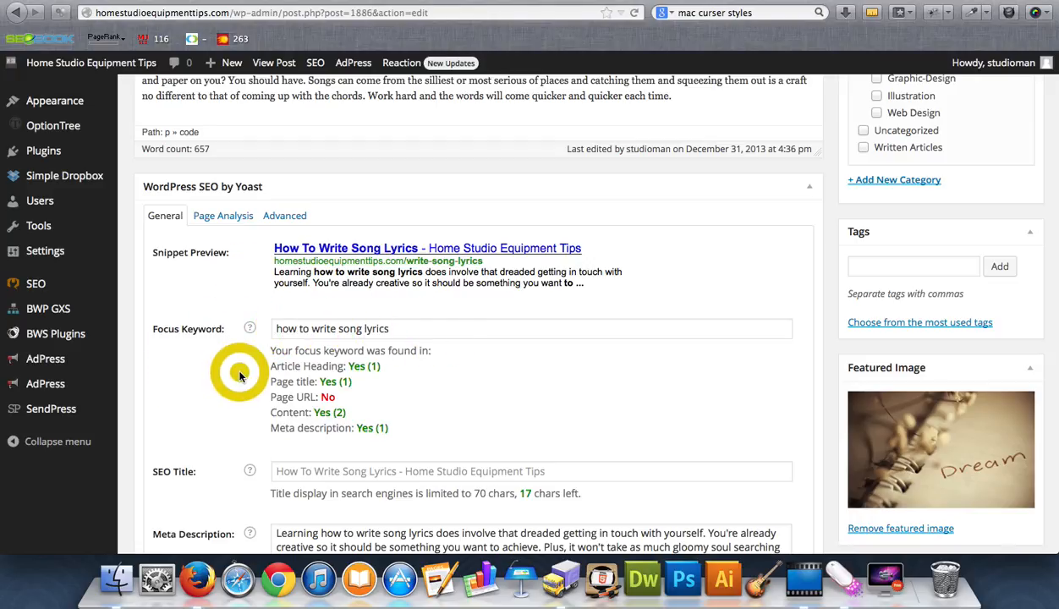
pyautogui.moveTo(326, 385)
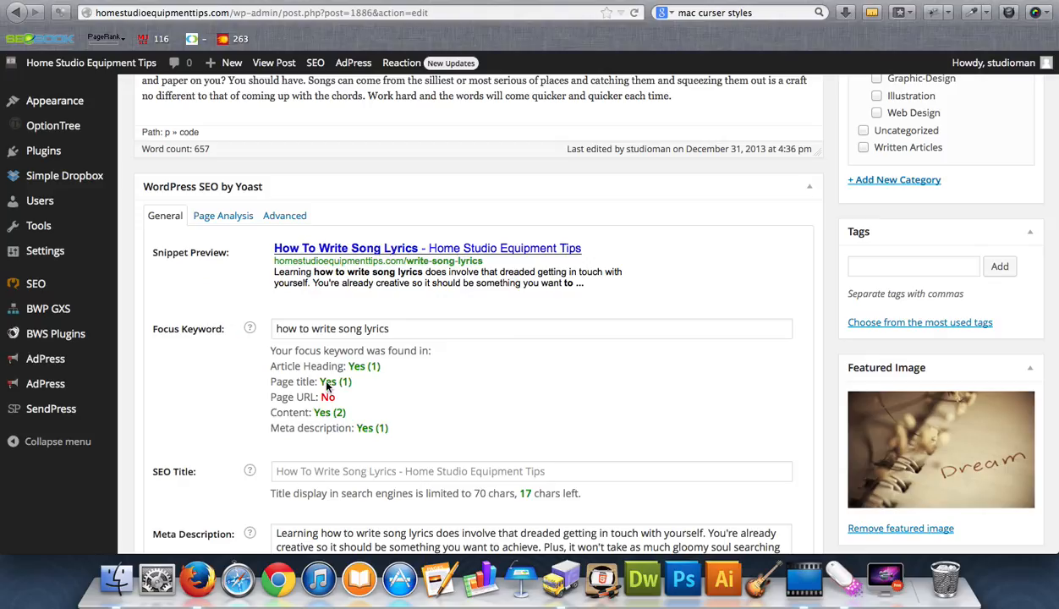
pyautogui.moveTo(277, 375)
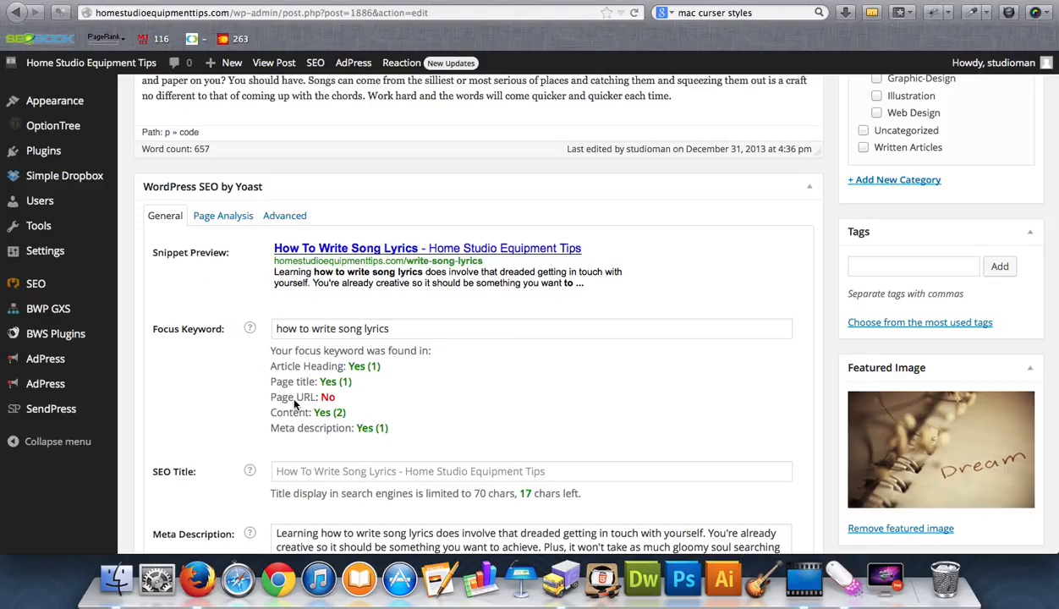
pyautogui.moveTo(392, 406)
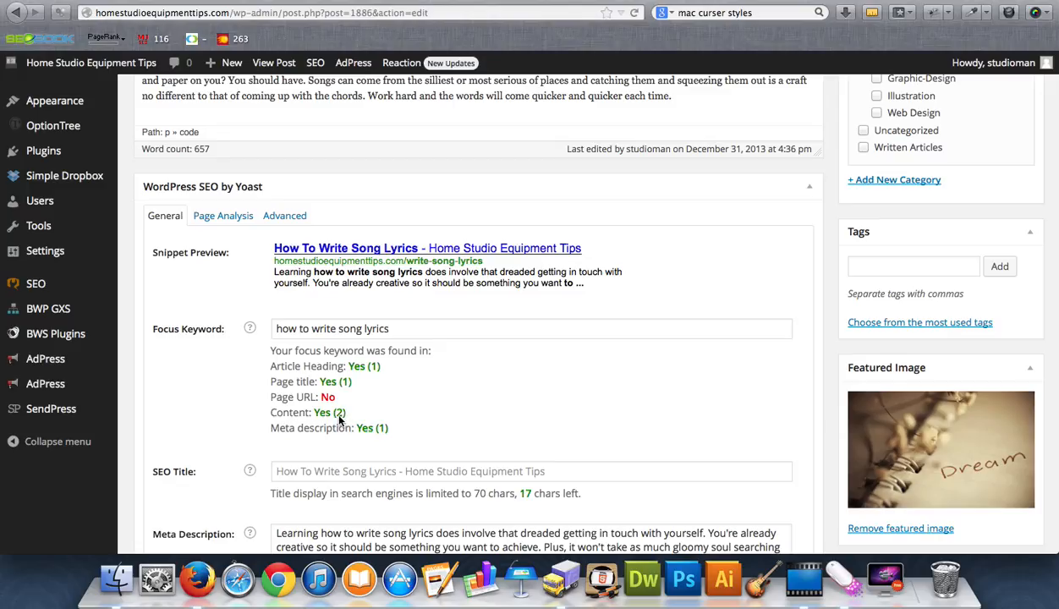
pyautogui.moveTo(291, 434)
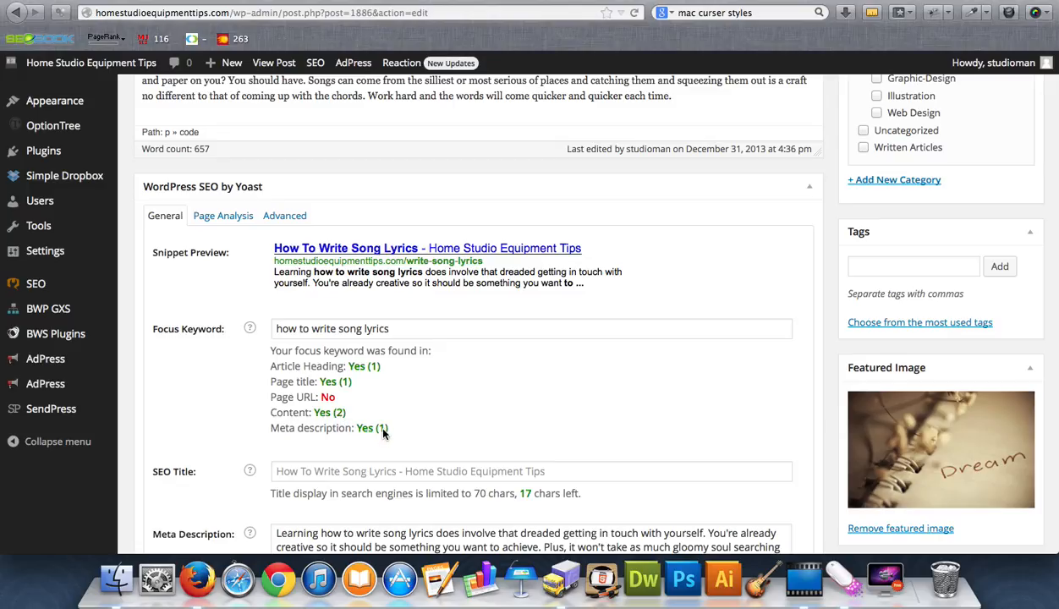
pyautogui.moveTo(337, 280)
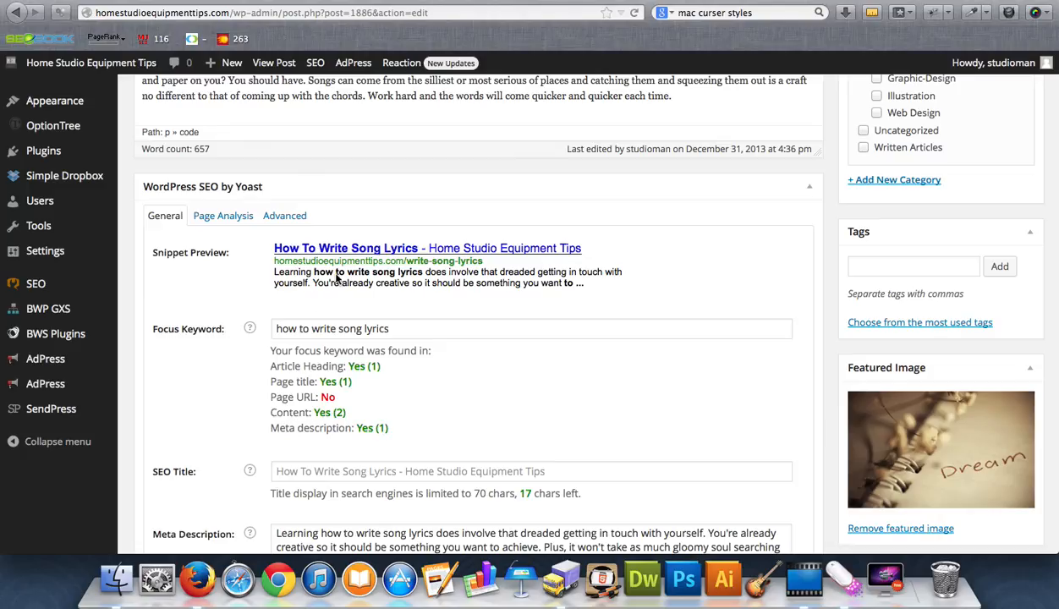
pyautogui.moveTo(194, 365)
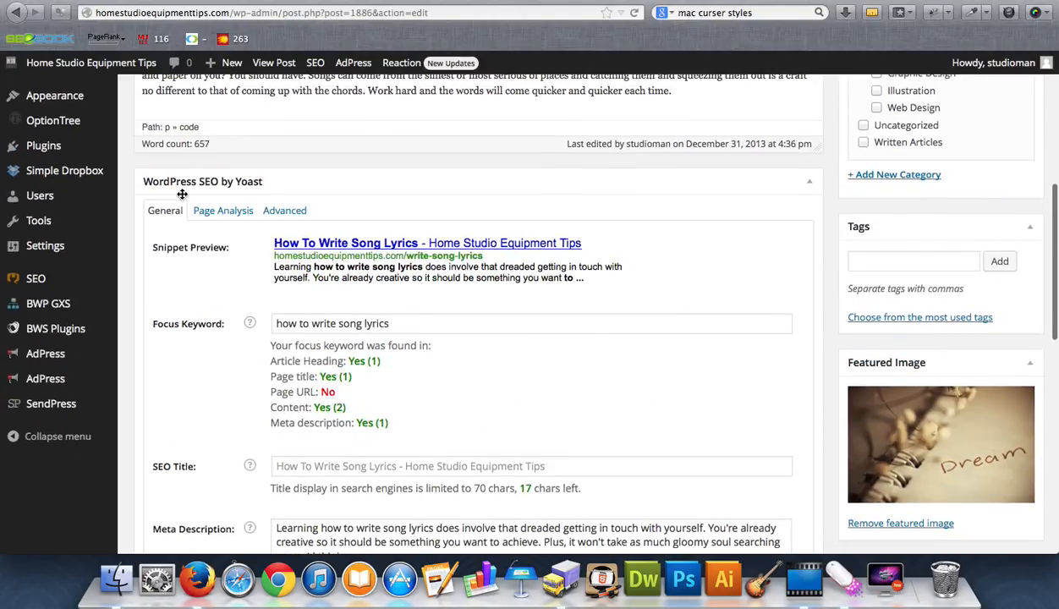
# Review the Yoast Page Analysis checks: no images, low keyword density, stop word in keyword
pyautogui.click(223, 211)
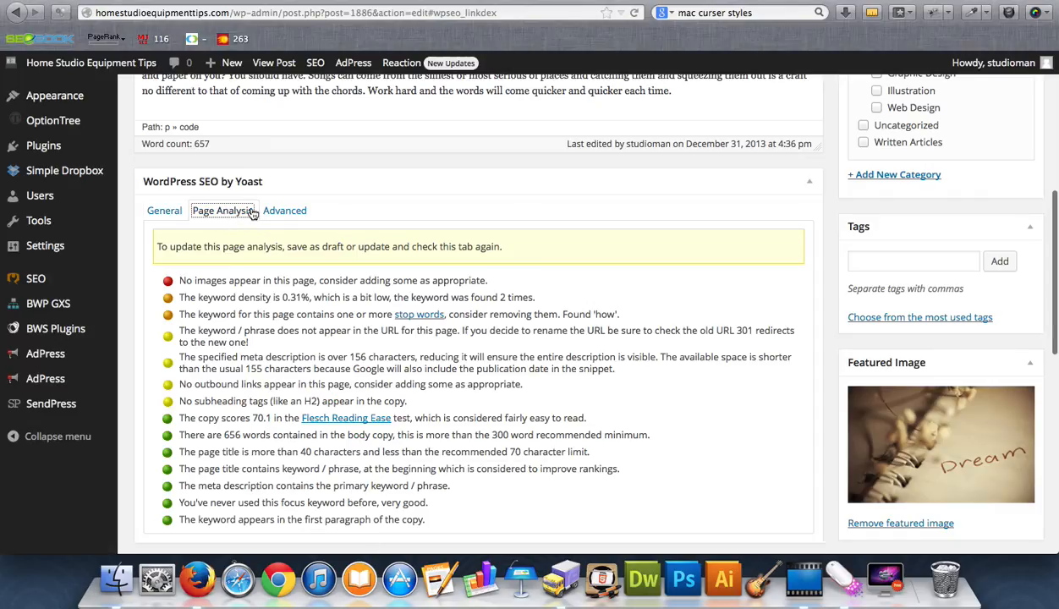
pyautogui.scroll(-3)
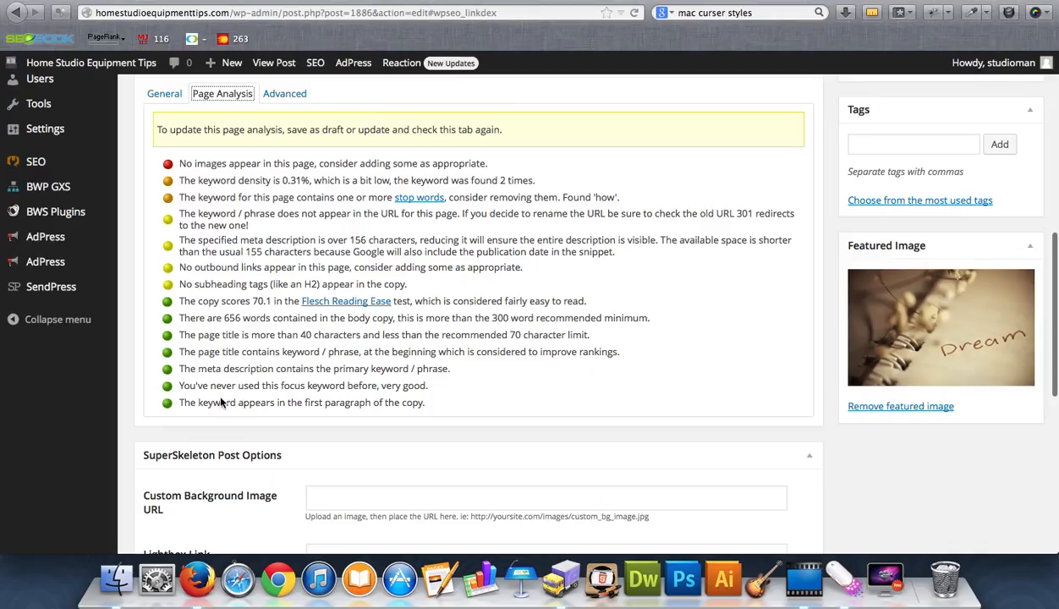
pyautogui.moveTo(179, 393)
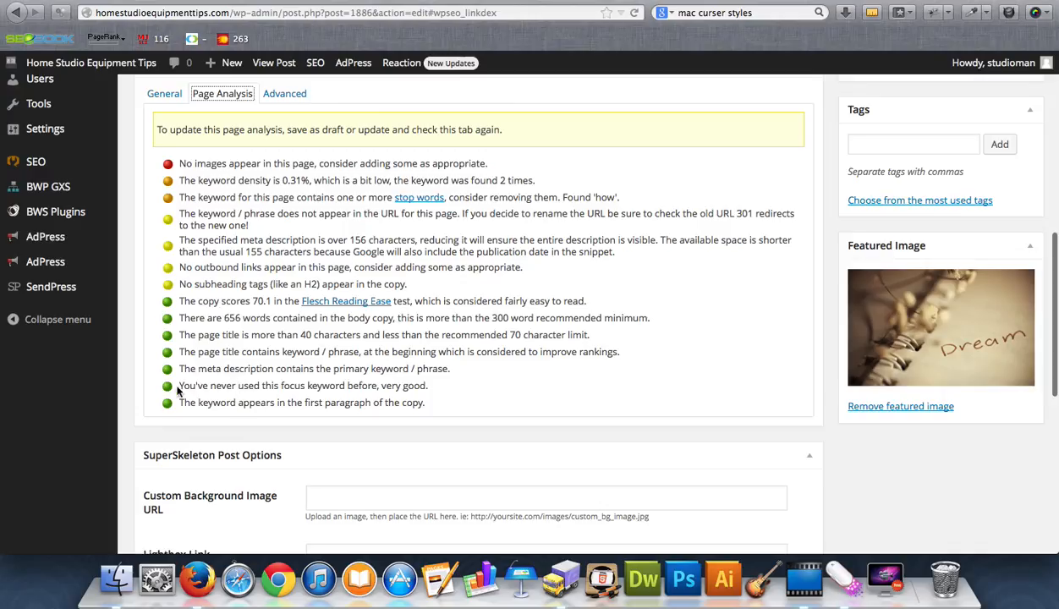